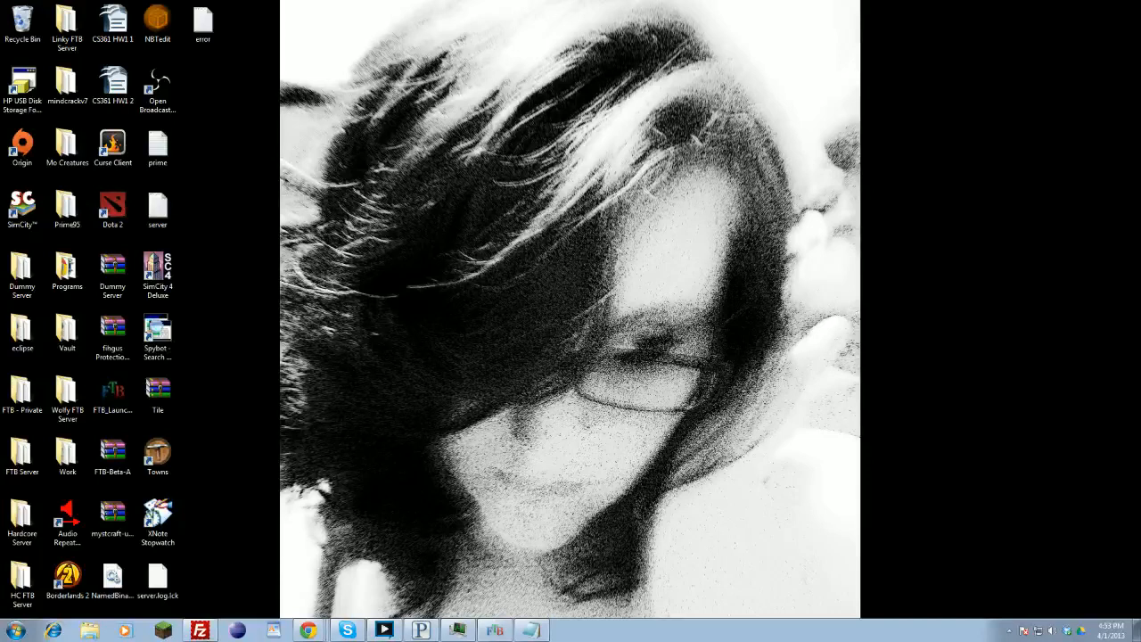
{"action": "mouse_move", "coordinate": [321, 592]}
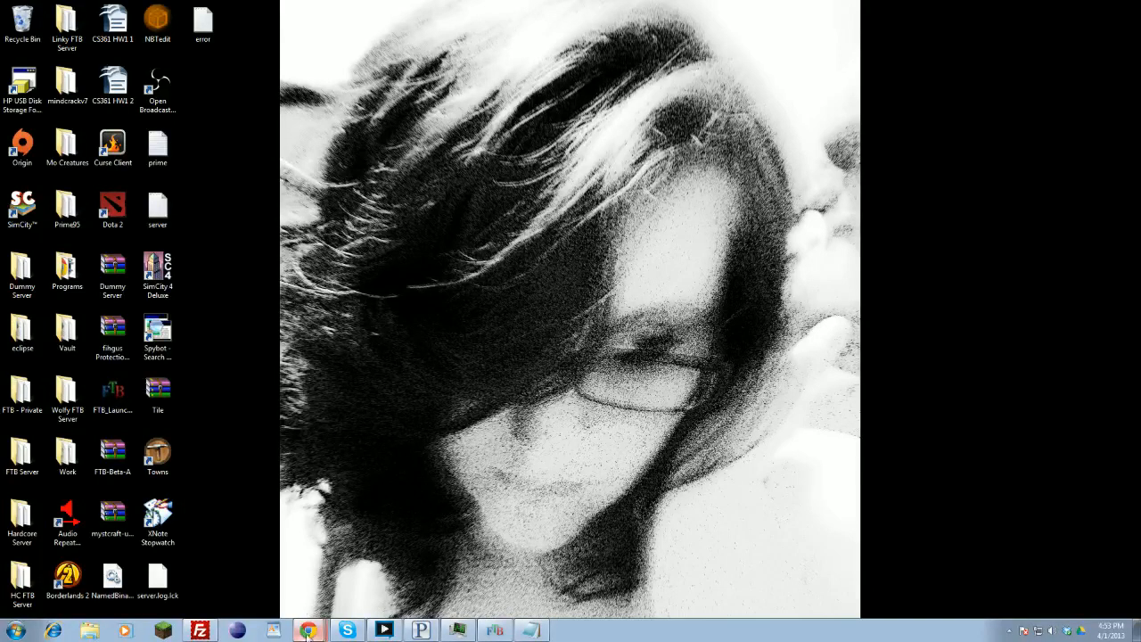
Step: Load feed-the-beast.com in Chrome and go to its Download section
{"action": "left_click", "coordinate": [309, 629]}
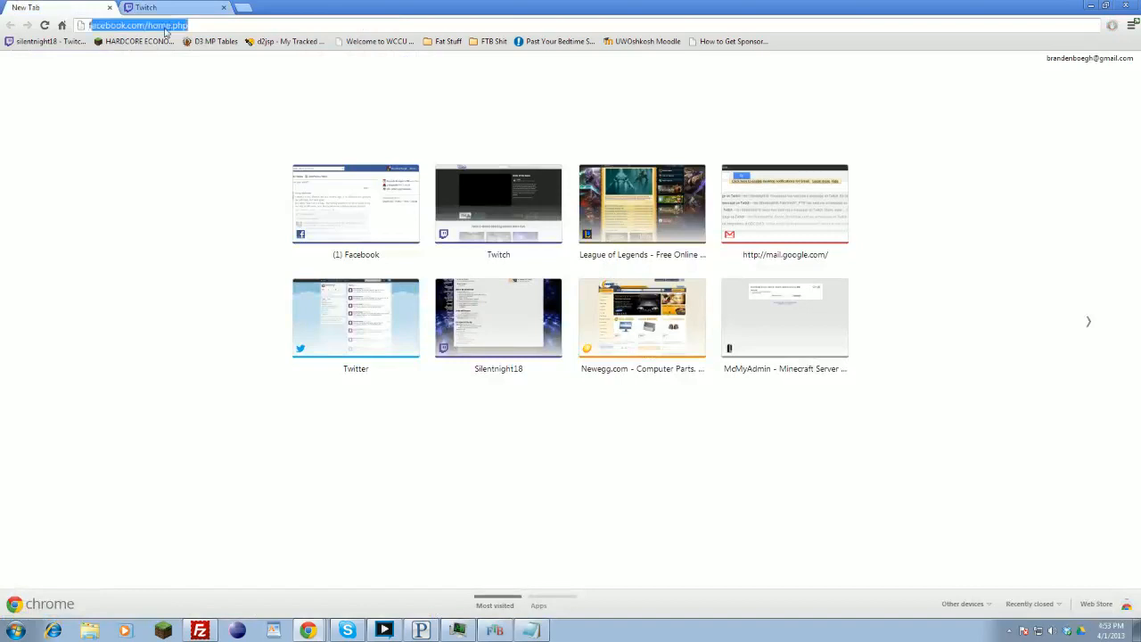
{"action": "type", "text": "feed-the-beast.com"}
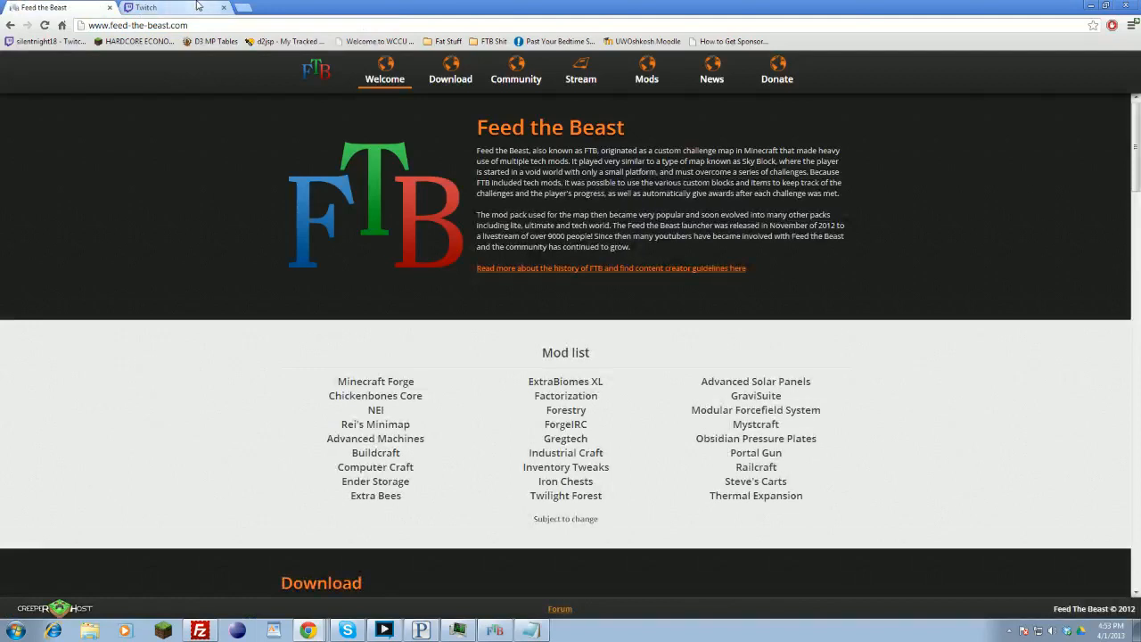
{"action": "left_click", "coordinate": [449, 79]}
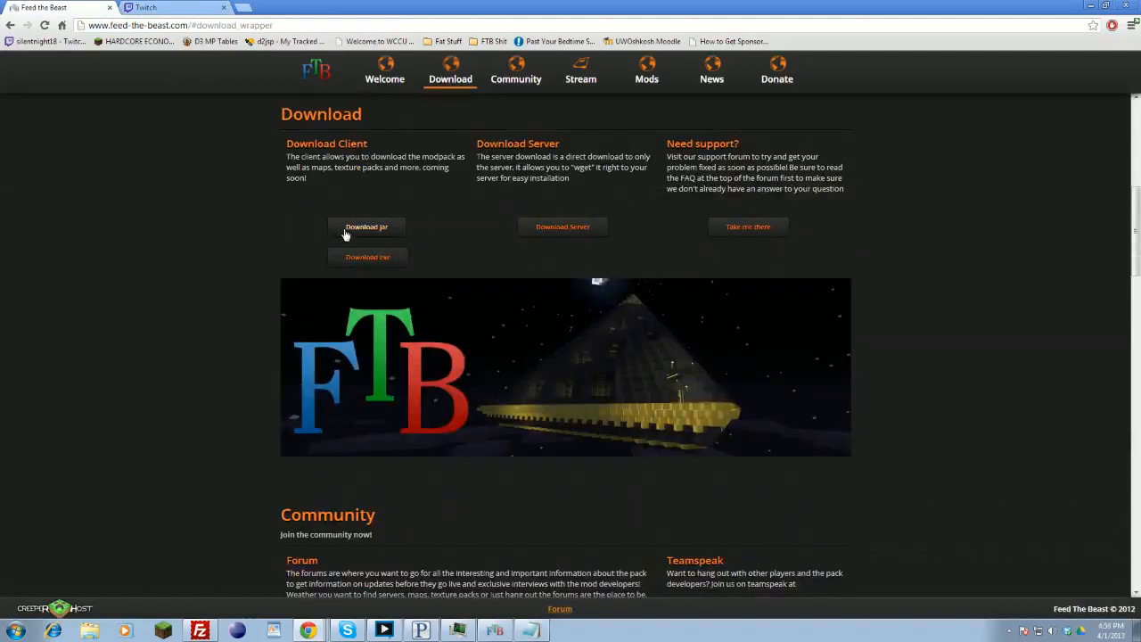
{"action": "mouse_move", "coordinate": [371, 266]}
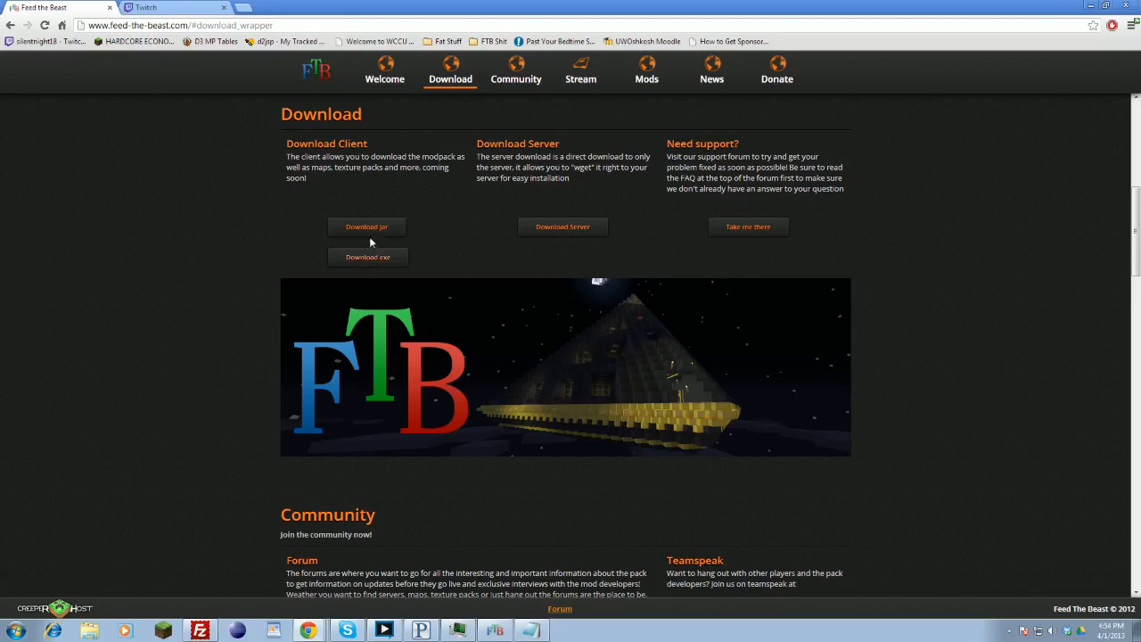
{"action": "mouse_move", "coordinate": [332, 214]}
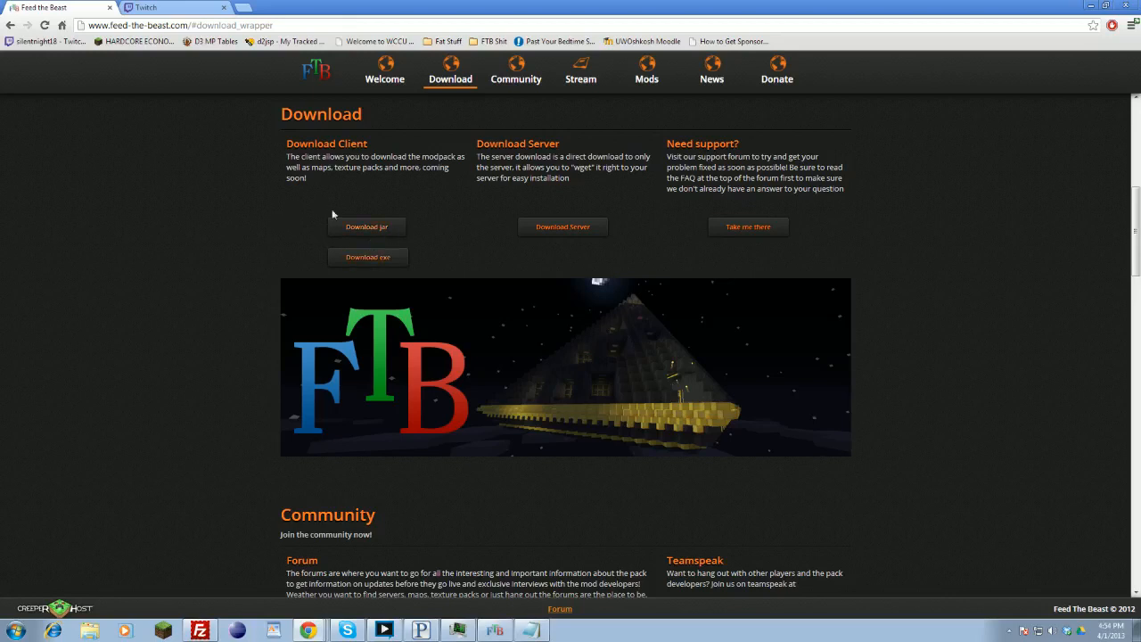
{"action": "mouse_move", "coordinate": [344, 267]}
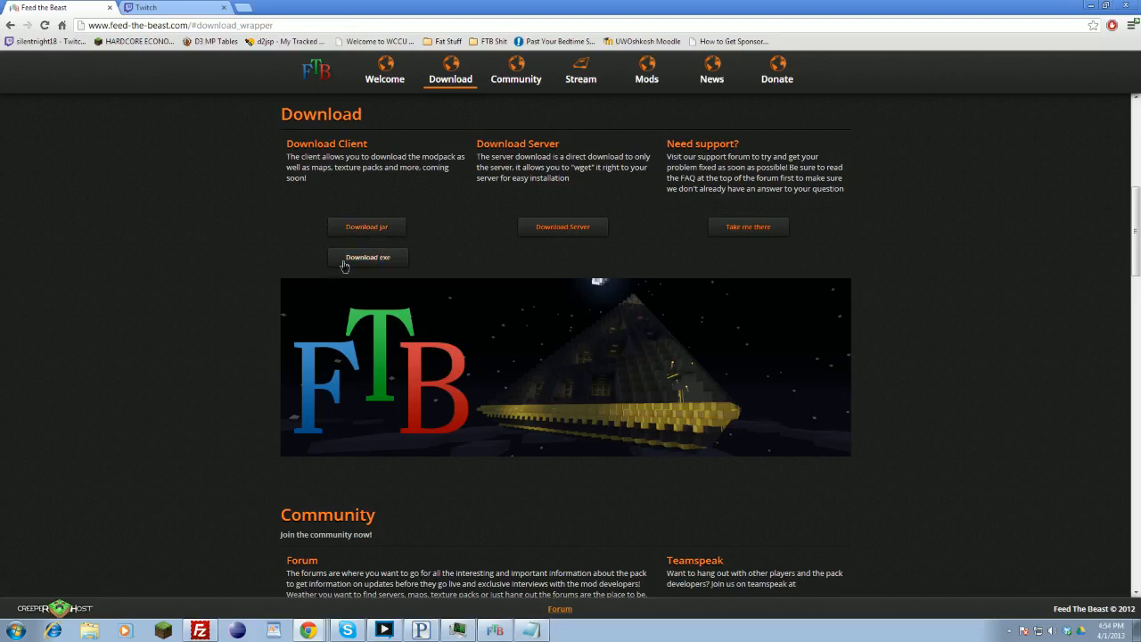
Step: Download FTB_Launcher.exe and run it past the unverified-publisher warning
{"action": "left_click", "coordinate": [367, 257]}
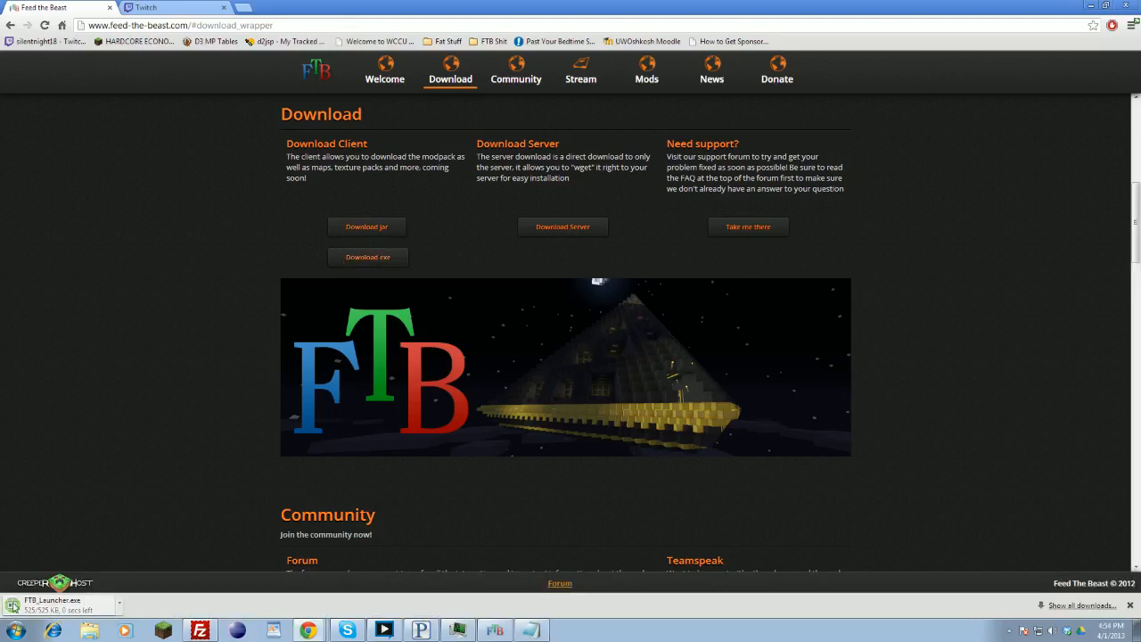
{"action": "mouse_move", "coordinate": [131, 610]}
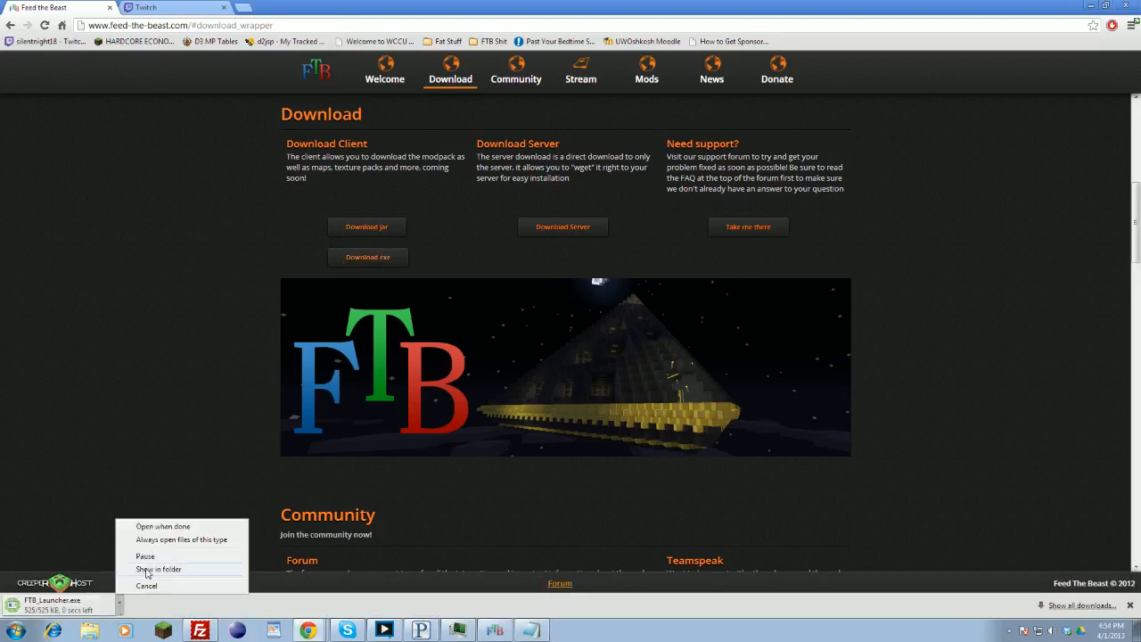
{"action": "left_click", "coordinate": [158, 569]}
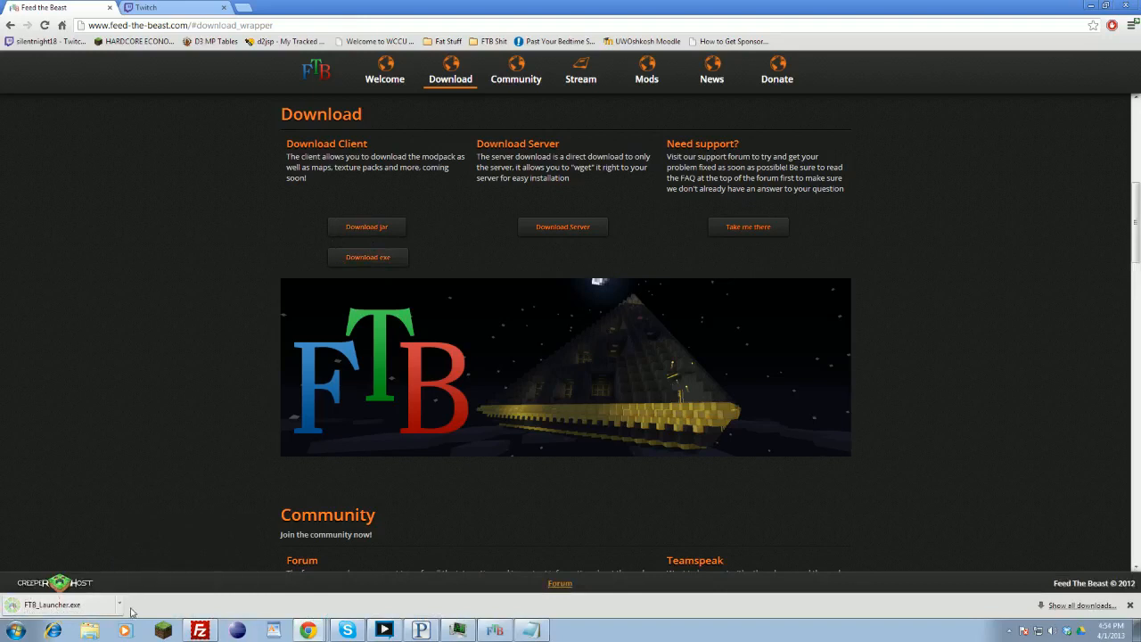
{"action": "mouse_move", "coordinate": [143, 587]}
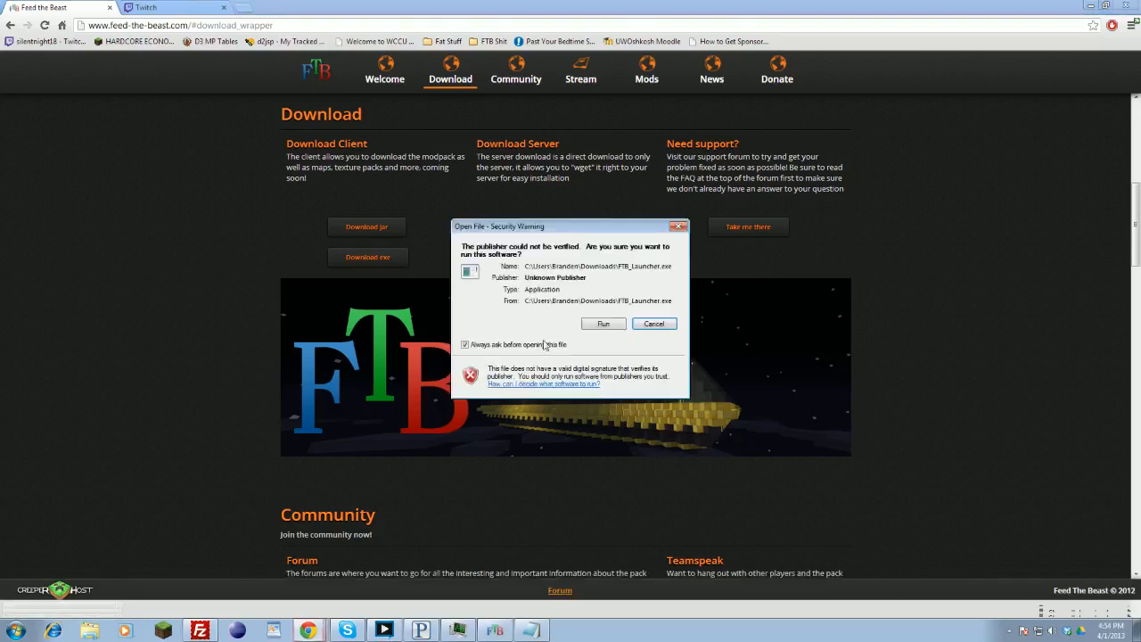
{"action": "left_click", "coordinate": [655, 324]}
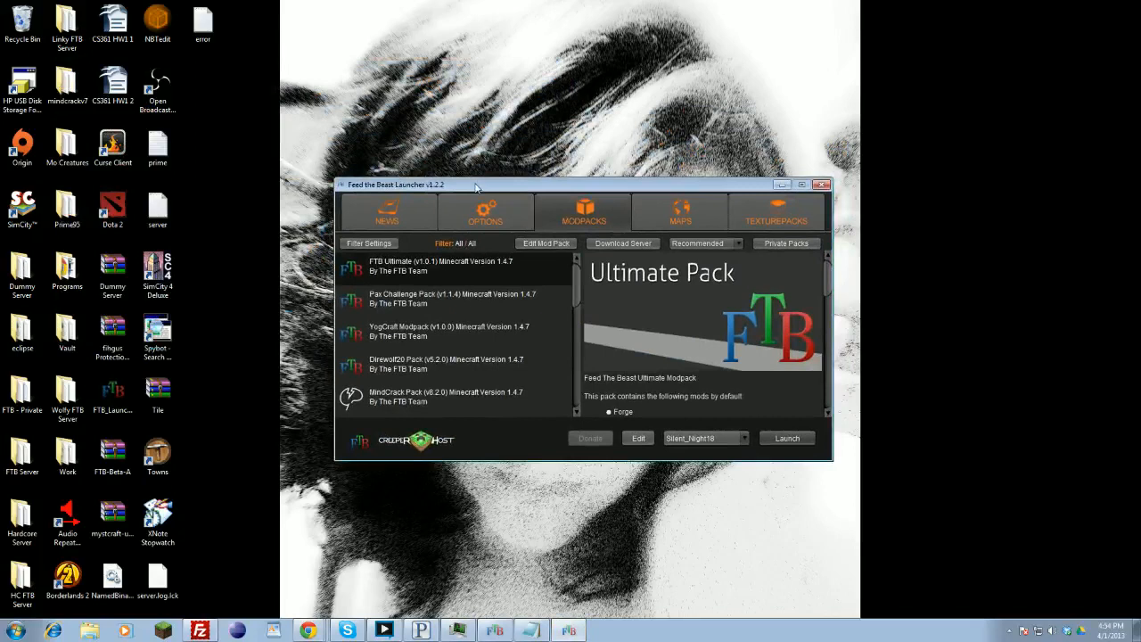
{"action": "mouse_move", "coordinate": [233, 156]}
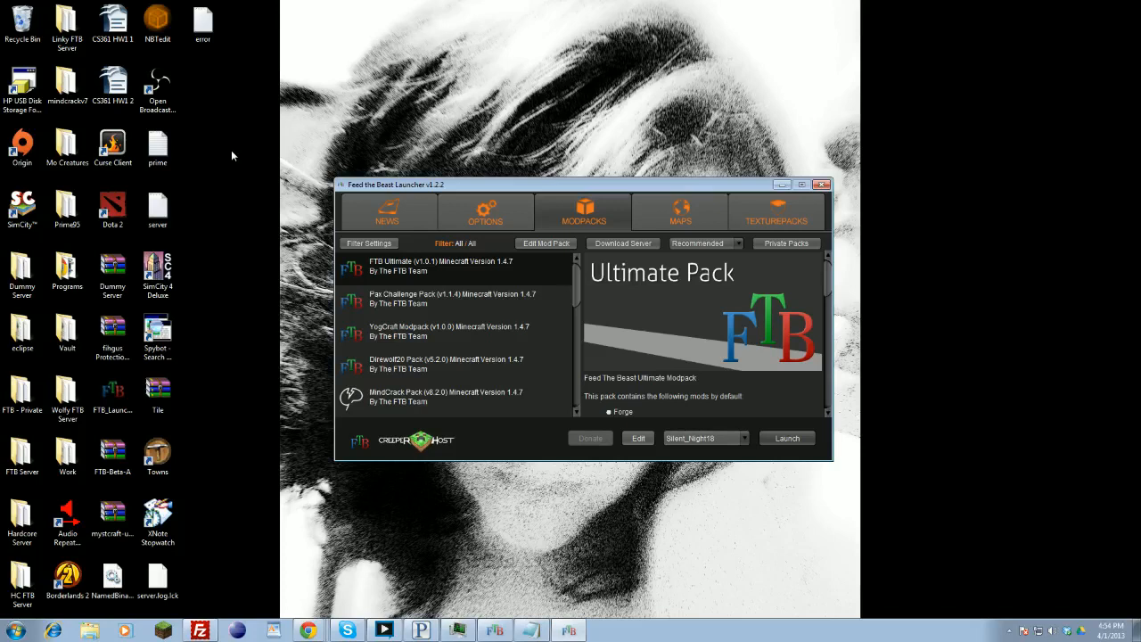
{"action": "mouse_move", "coordinate": [264, 133]}
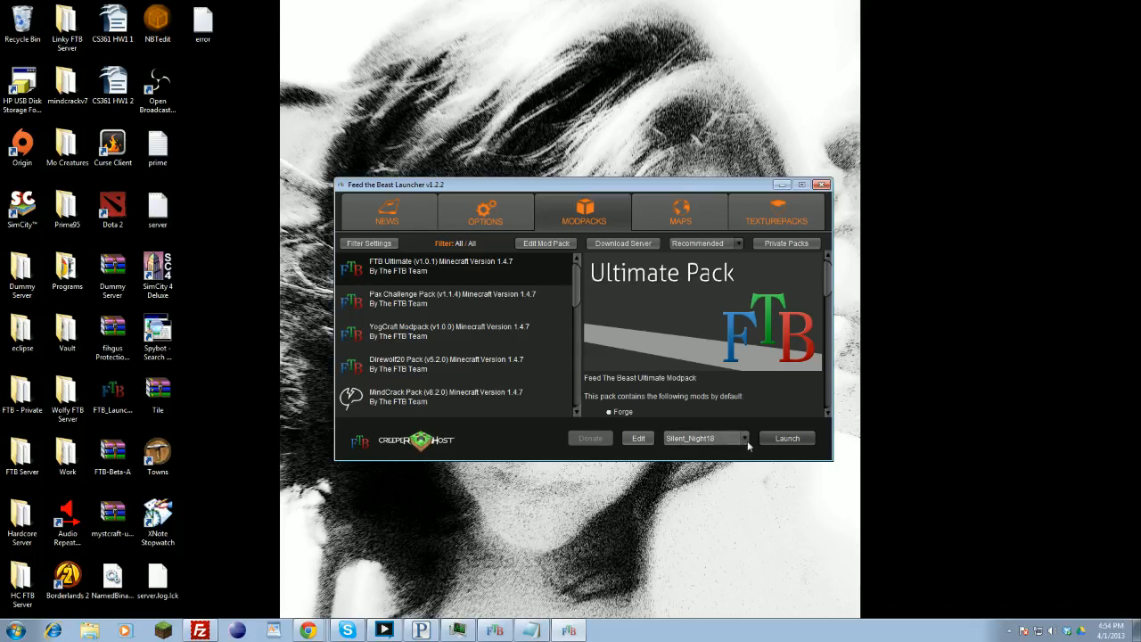
{"action": "left_click", "coordinate": [743, 437]}
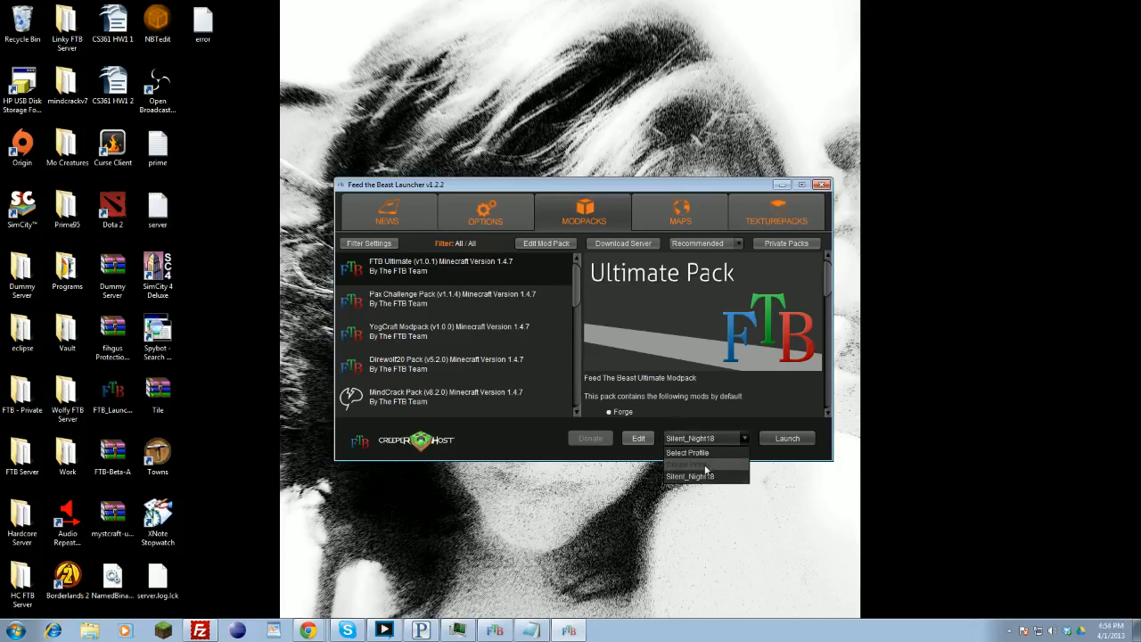
{"action": "left_click", "coordinate": [688, 464]}
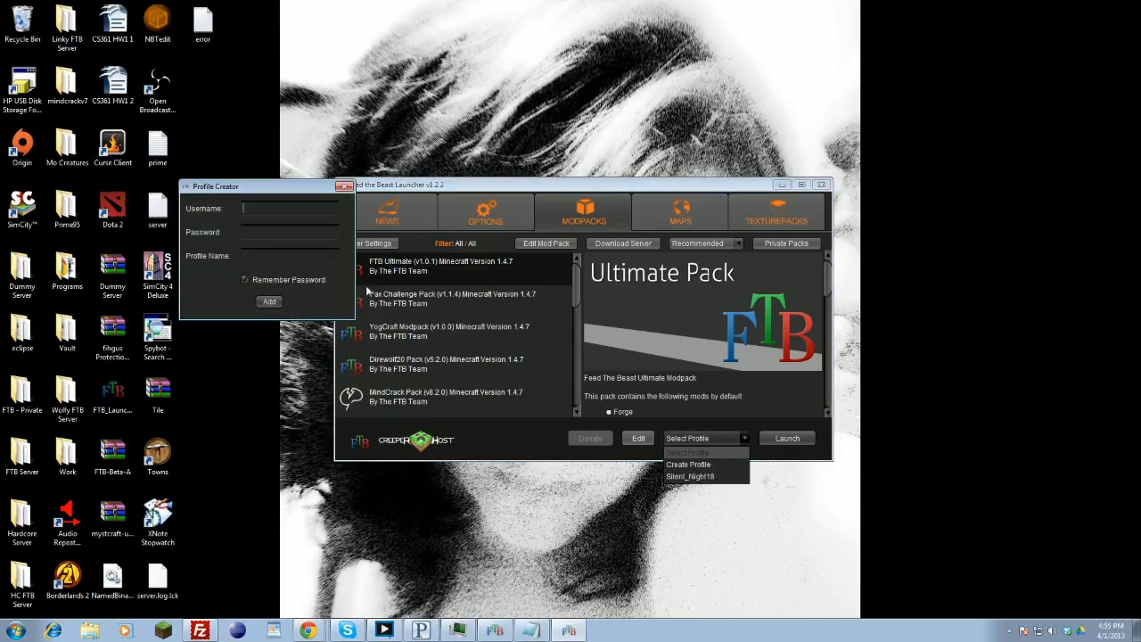
{"action": "mouse_move", "coordinate": [374, 283]}
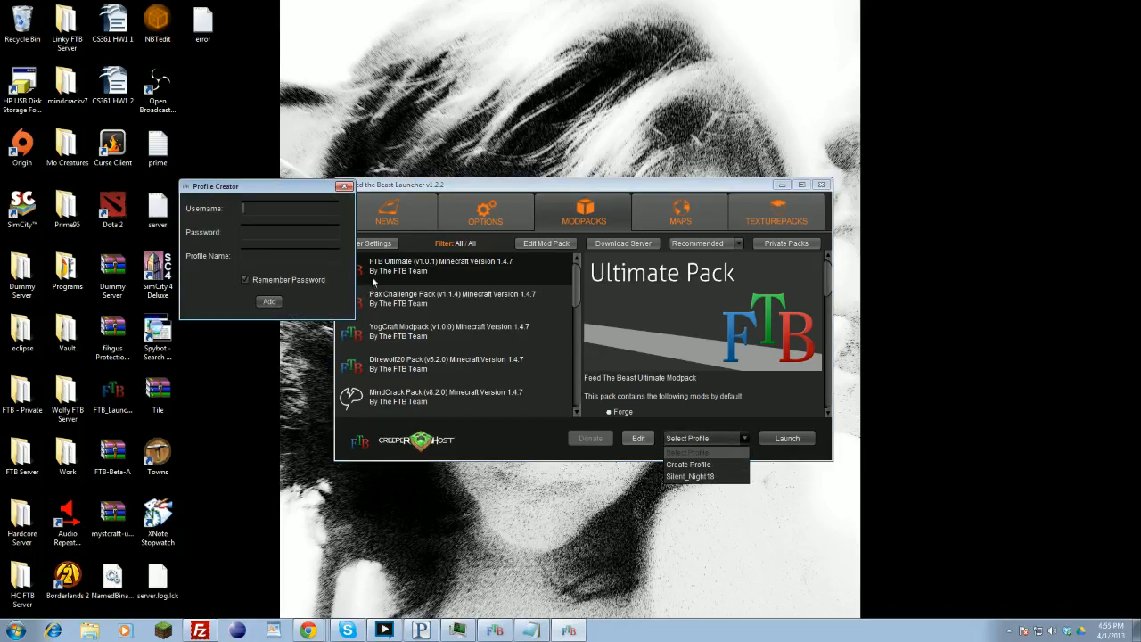
{"action": "mouse_move", "coordinate": [260, 268]}
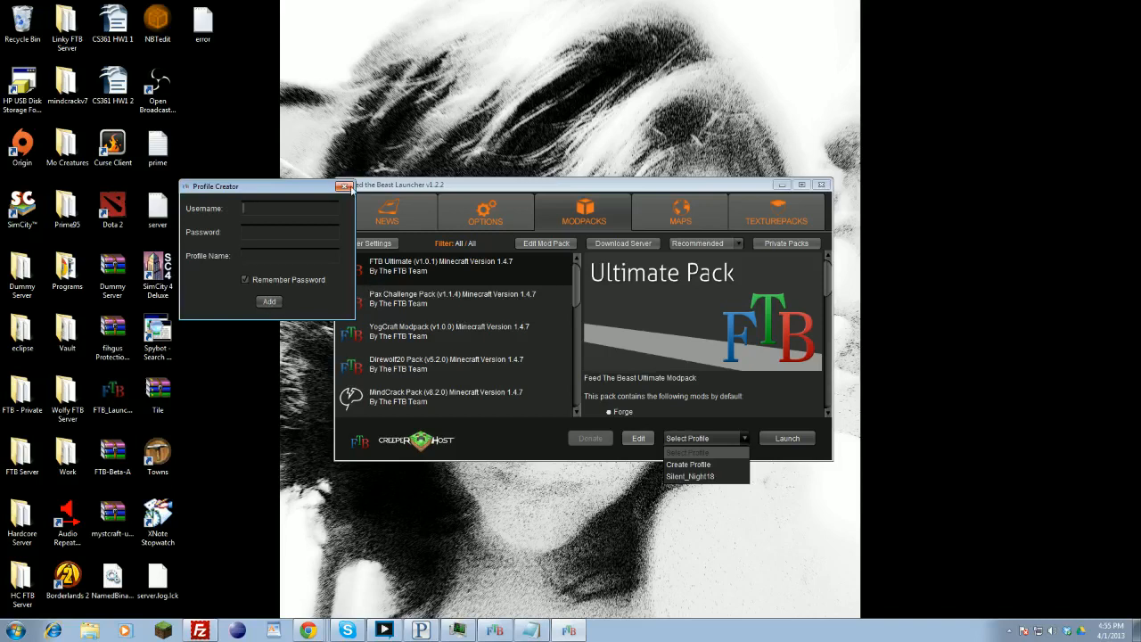
{"action": "left_click", "coordinate": [343, 186]}
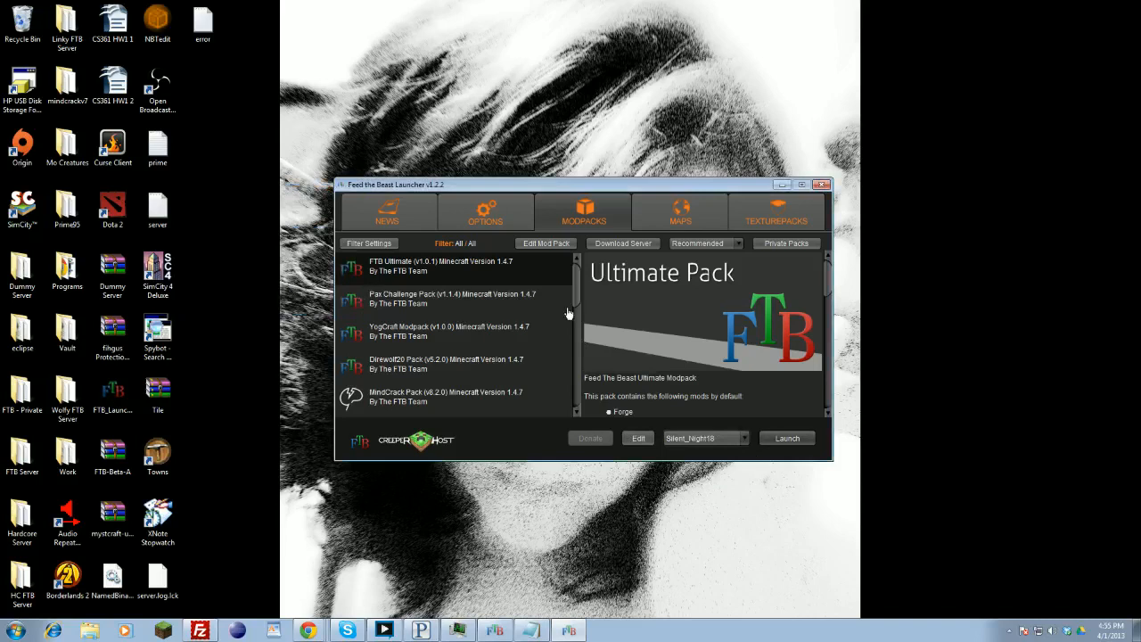
{"action": "mouse_move", "coordinate": [563, 310]}
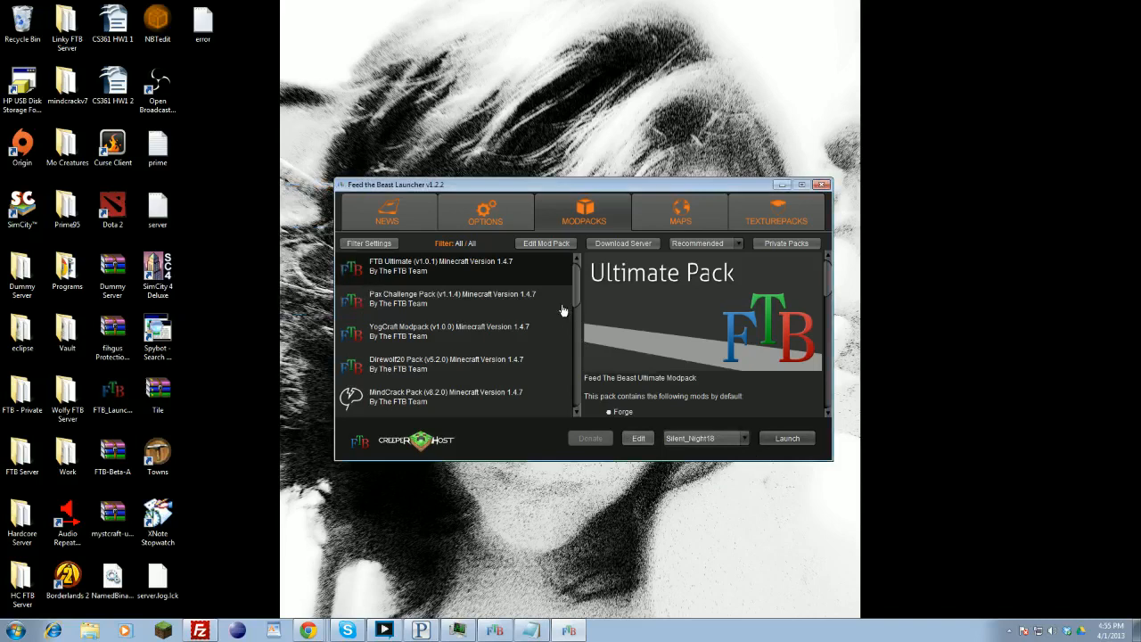
{"action": "mouse_move", "coordinate": [494, 206]}
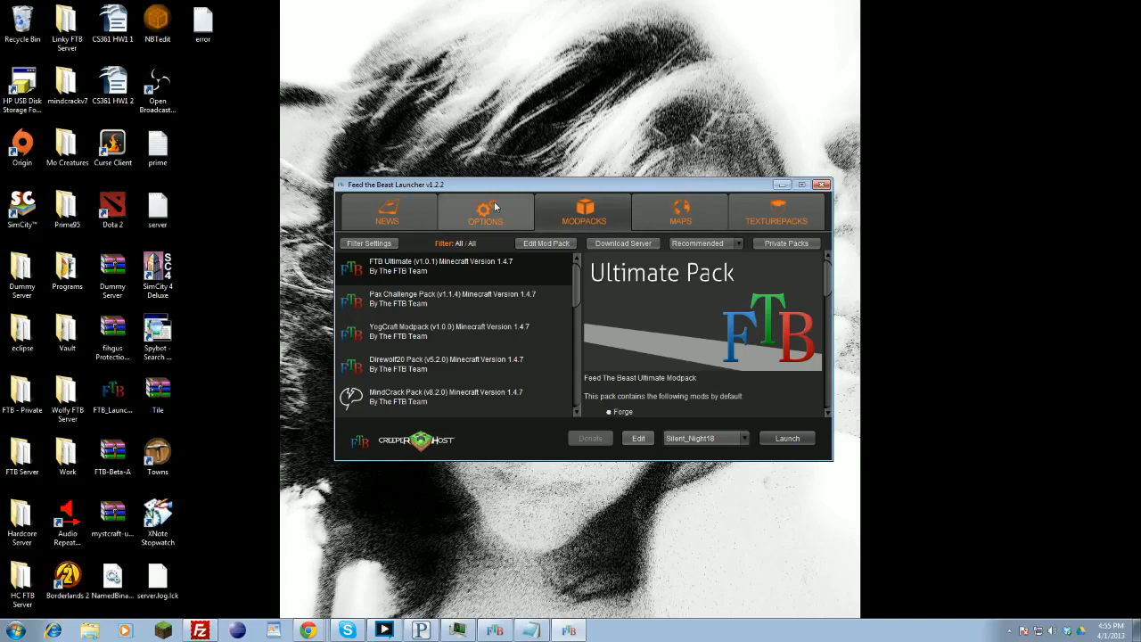
{"action": "left_click", "coordinate": [485, 212]}
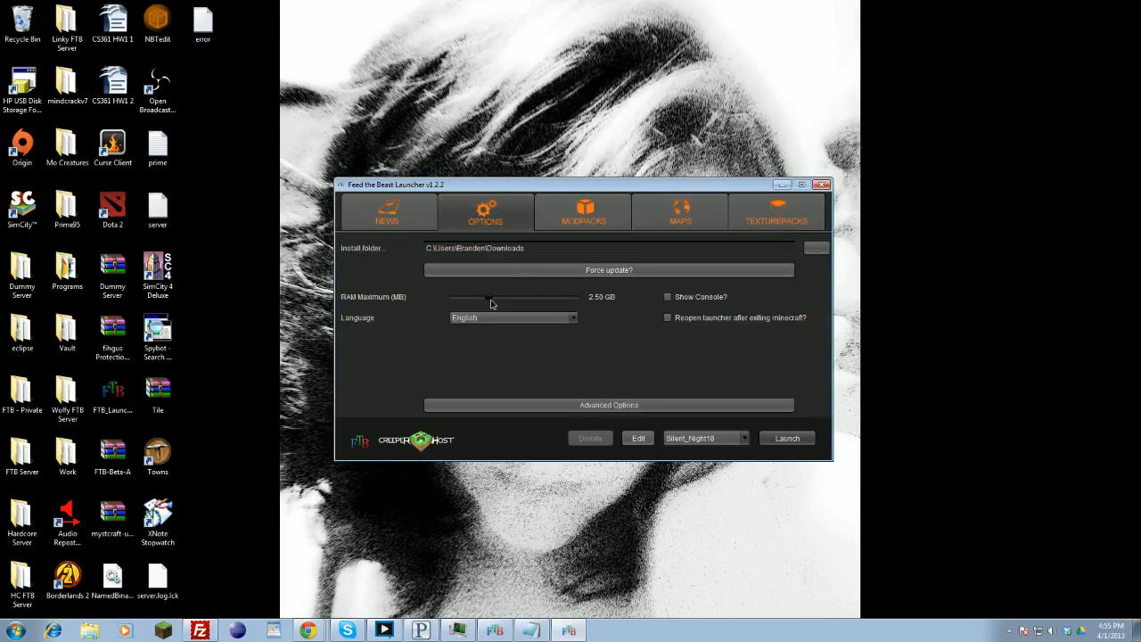
{"action": "left_click_drag", "start_coordinate": [468, 297], "coordinate": [501, 297]}
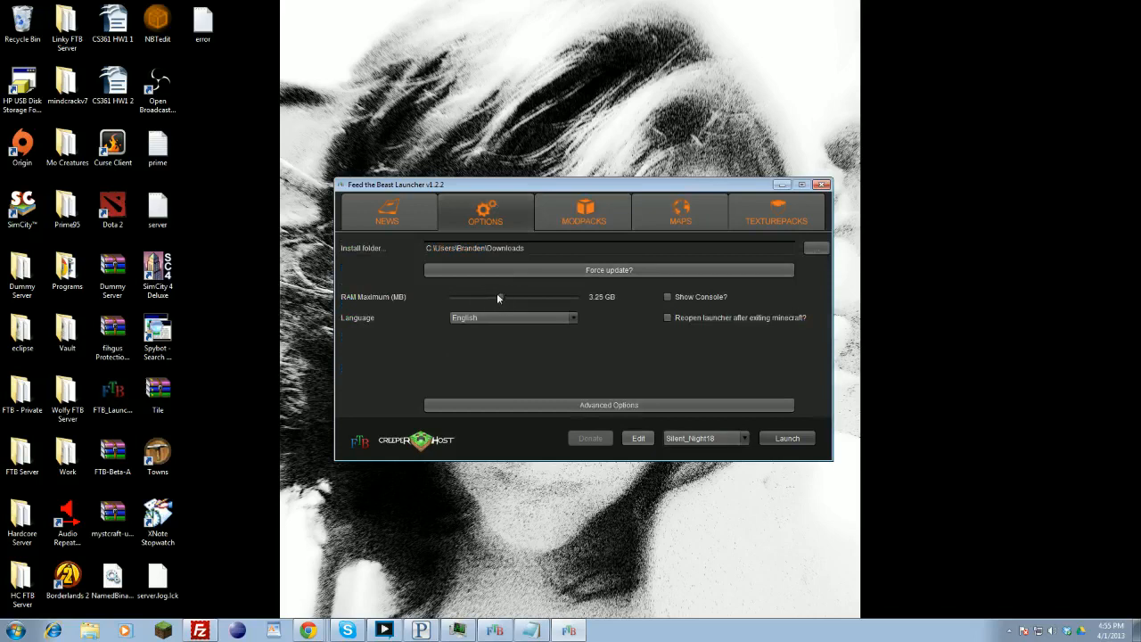
{"action": "left_click_drag", "start_coordinate": [499, 296], "coordinate": [497, 296]}
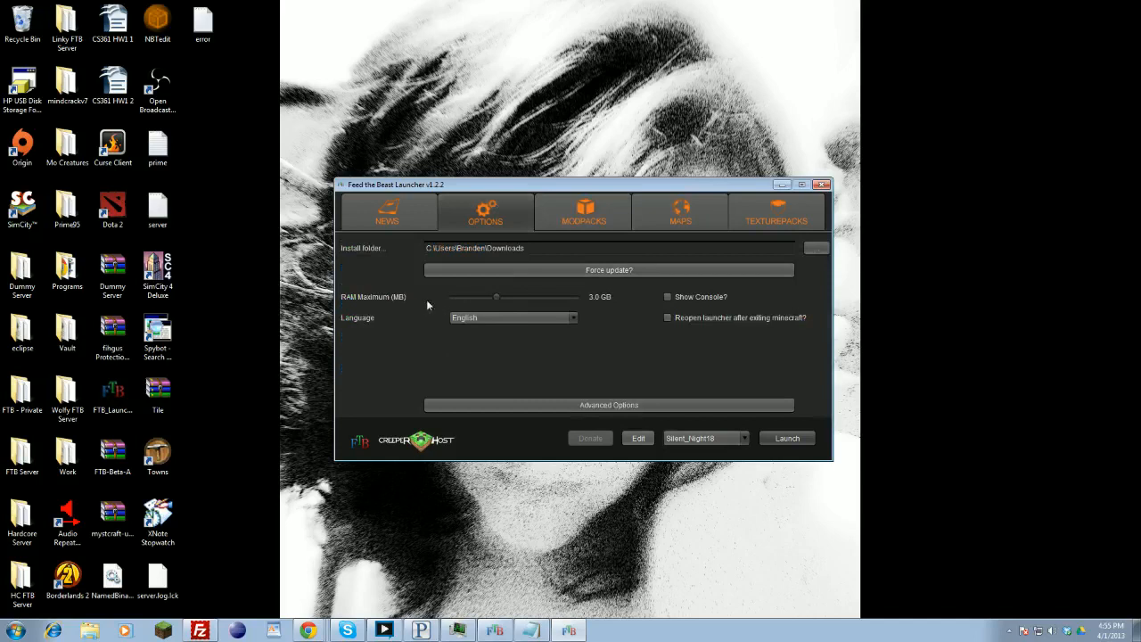
{"action": "mouse_move", "coordinate": [670, 280]}
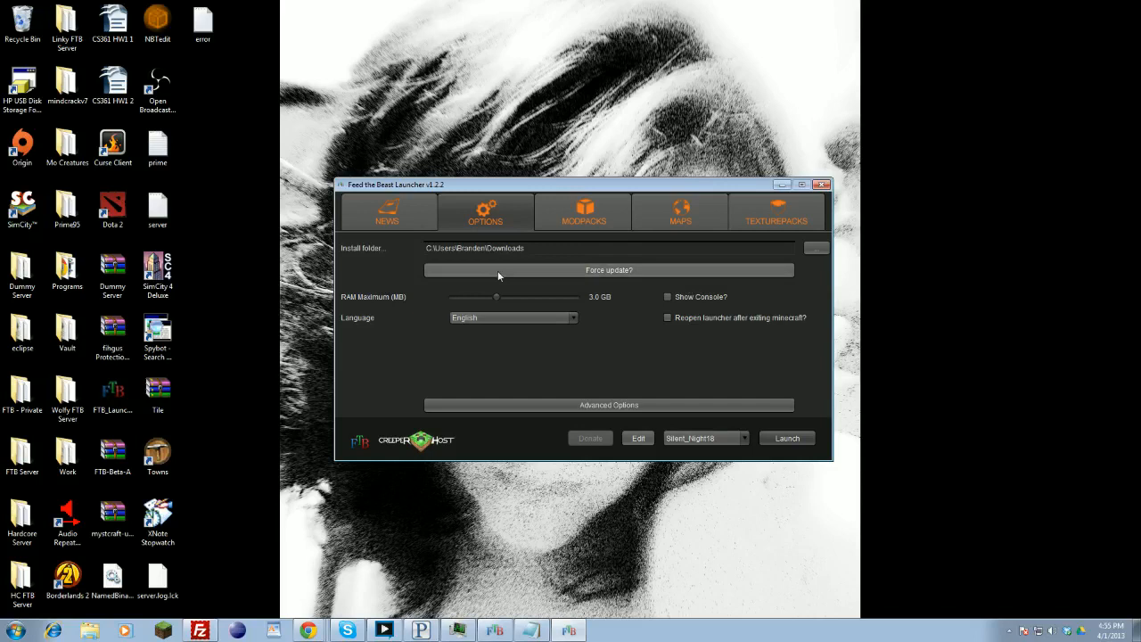
{"action": "mouse_move", "coordinate": [517, 284]}
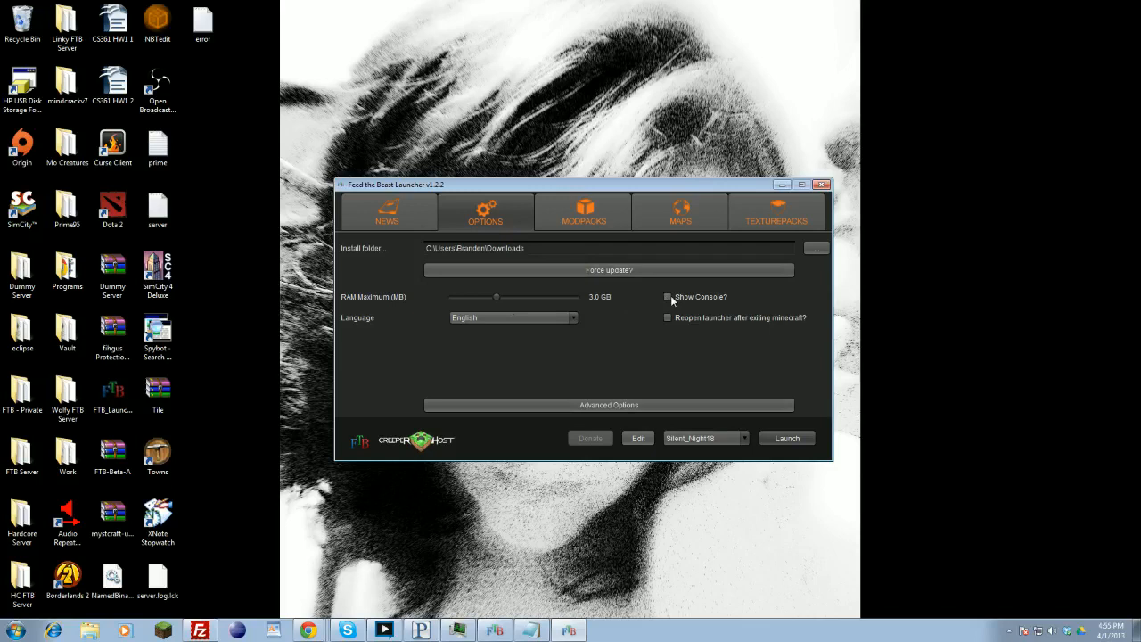
{"action": "mouse_move", "coordinate": [855, 304]}
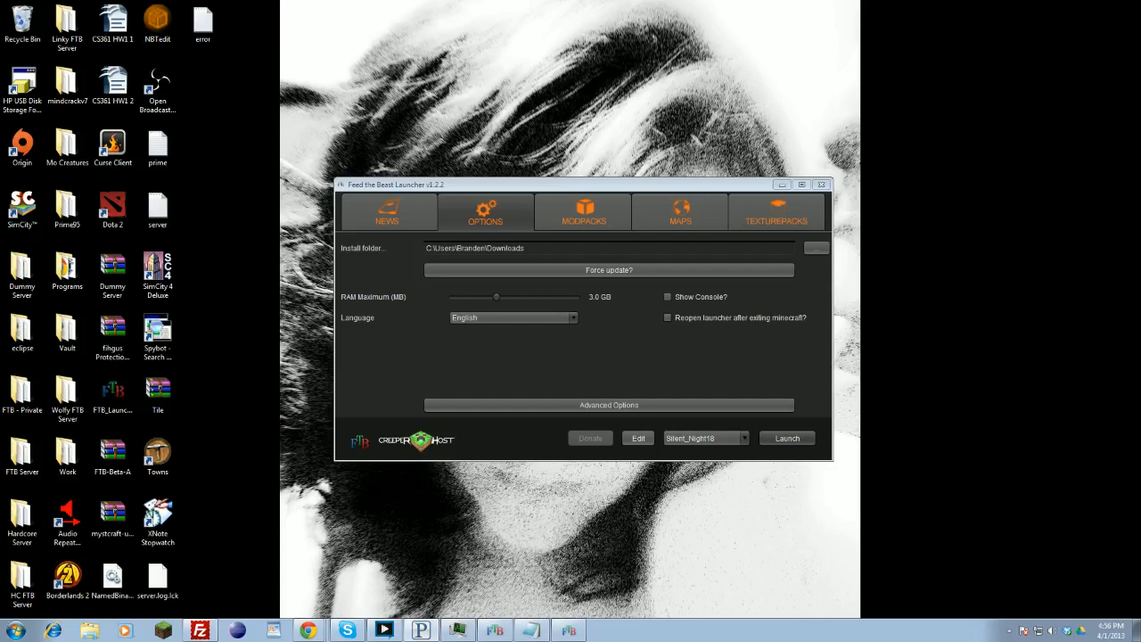
{"action": "mouse_move", "coordinate": [678, 293]}
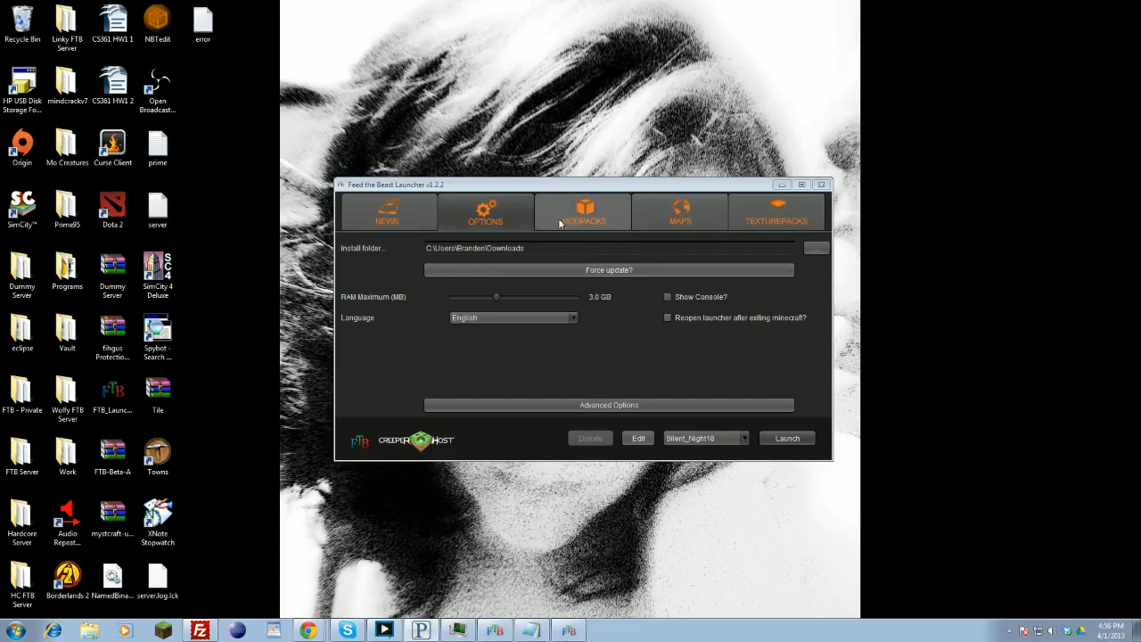
Step: Show the modpack list, preview YogCraft, then reselect FTB Ultimate
{"action": "left_click", "coordinate": [581, 214]}
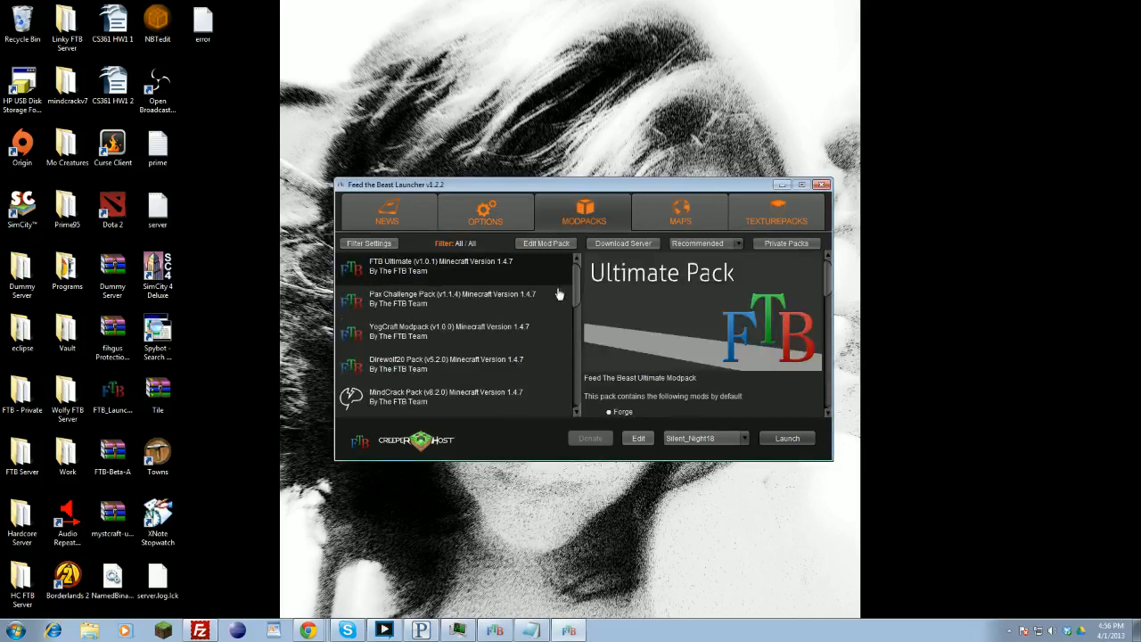
{"action": "scroll", "scroll_direction": "down", "scroll_amount": 3}
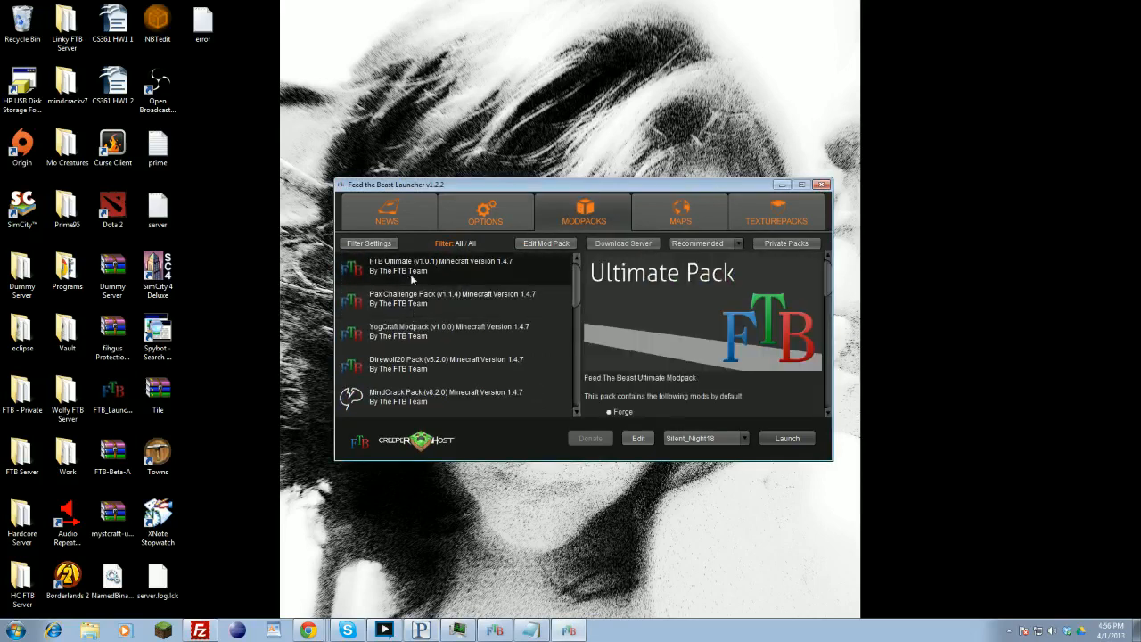
{"action": "left_click", "coordinate": [446, 330]}
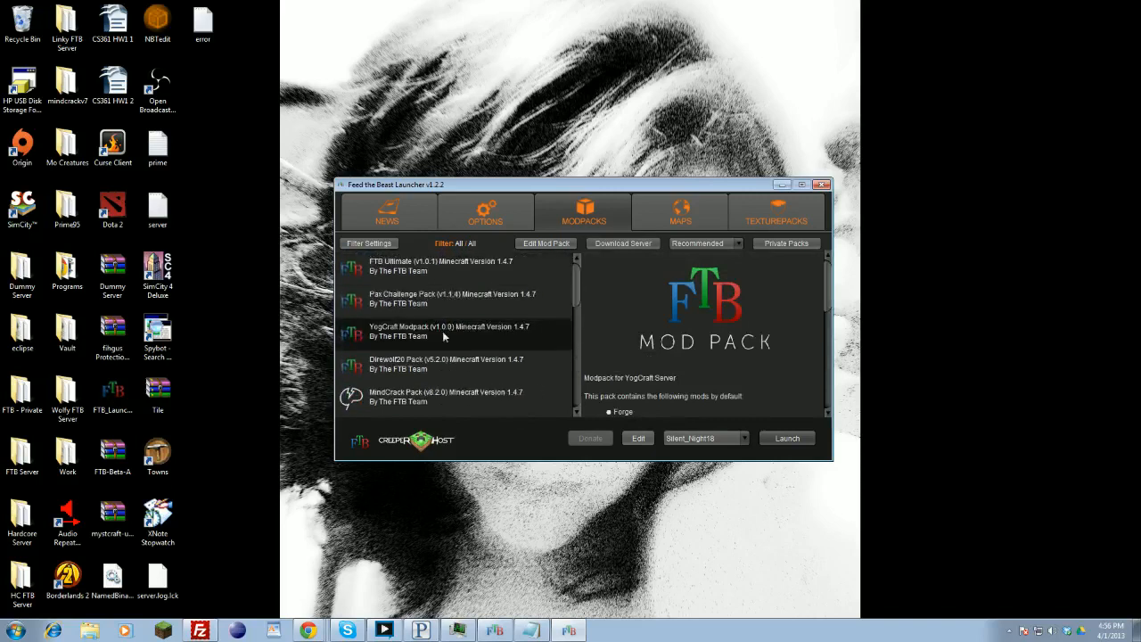
{"action": "left_click", "coordinate": [450, 265]}
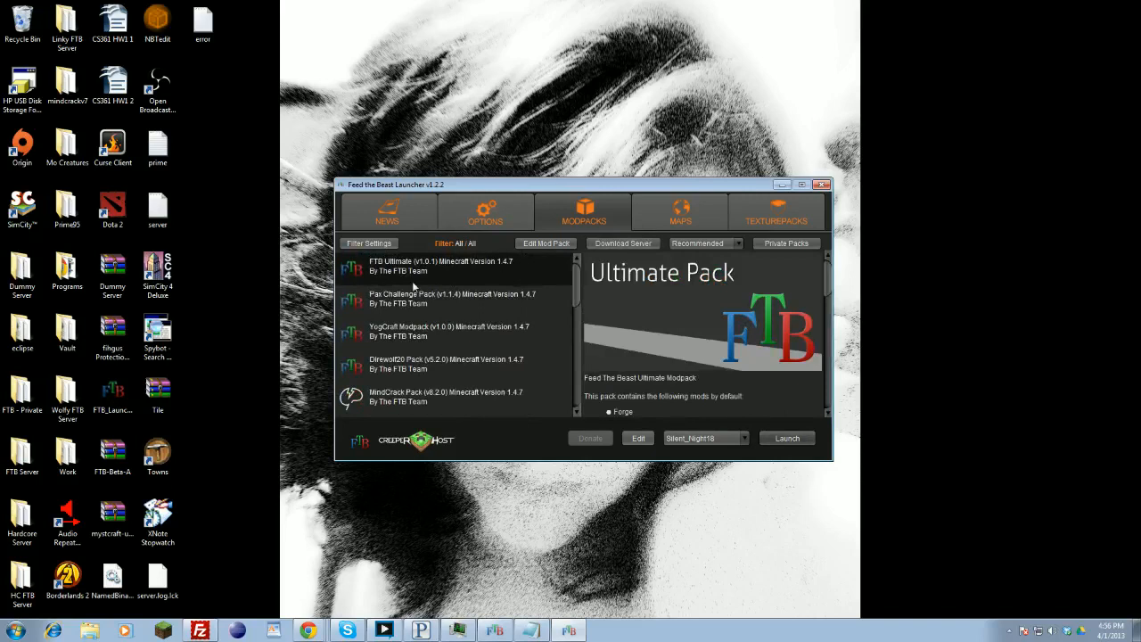
{"action": "mouse_move", "coordinate": [88, 627]}
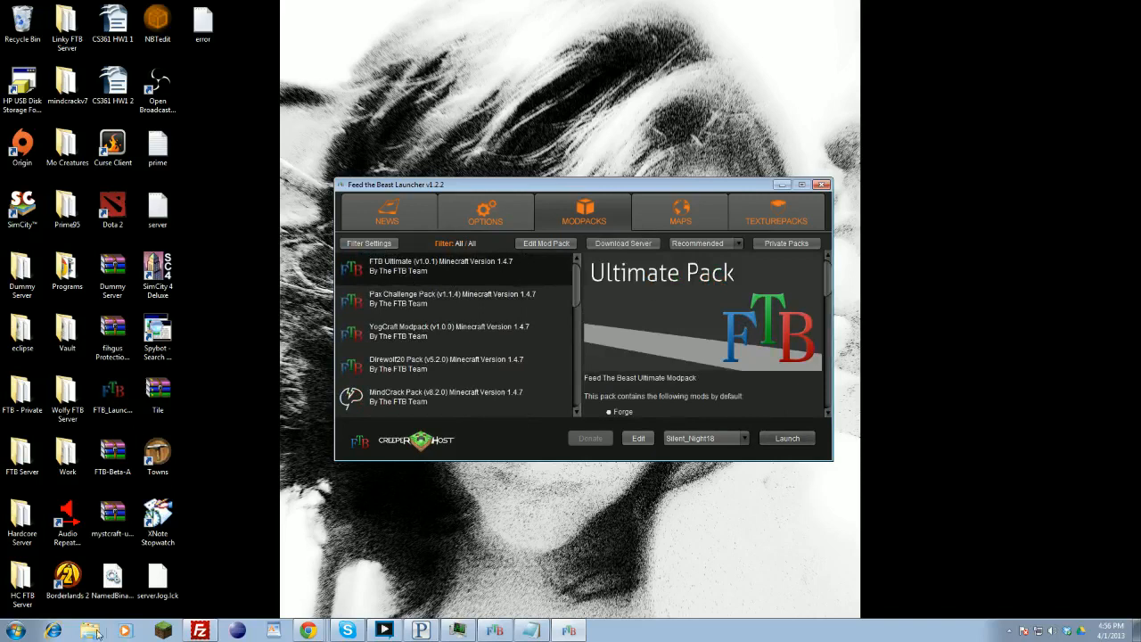
Step: Browse in Windows Explorer to Downloads and open the Ultimate pack folder
{"action": "left_click", "coordinate": [85, 628]}
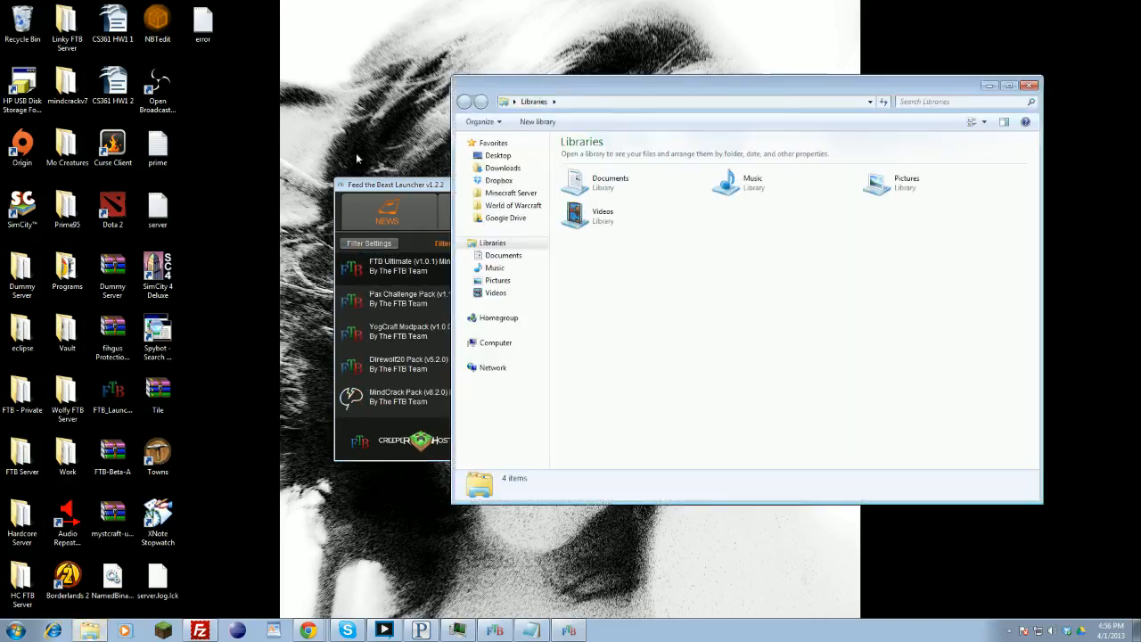
{"action": "left_click", "coordinate": [502, 168]}
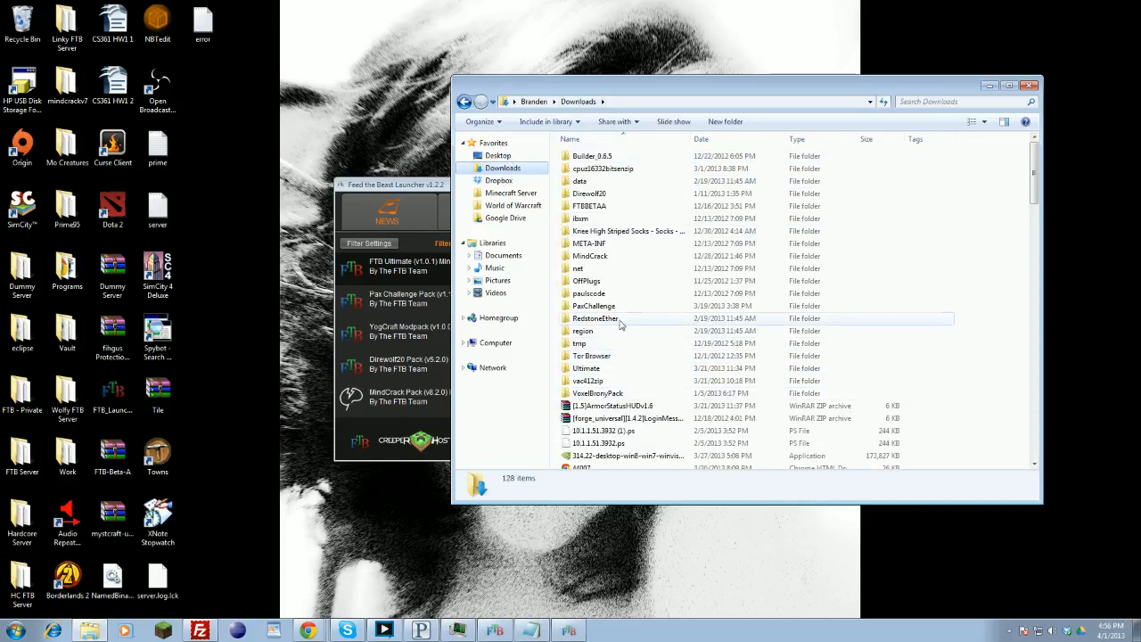
{"action": "left_click", "coordinate": [586, 369]}
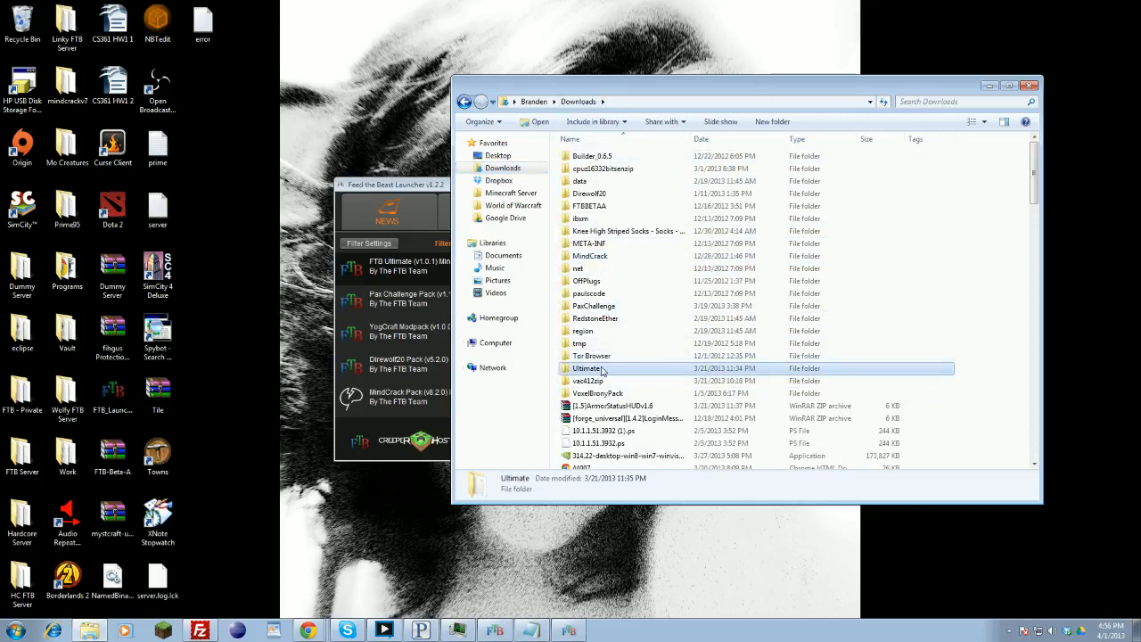
{"action": "double_click", "coordinate": [592, 368]}
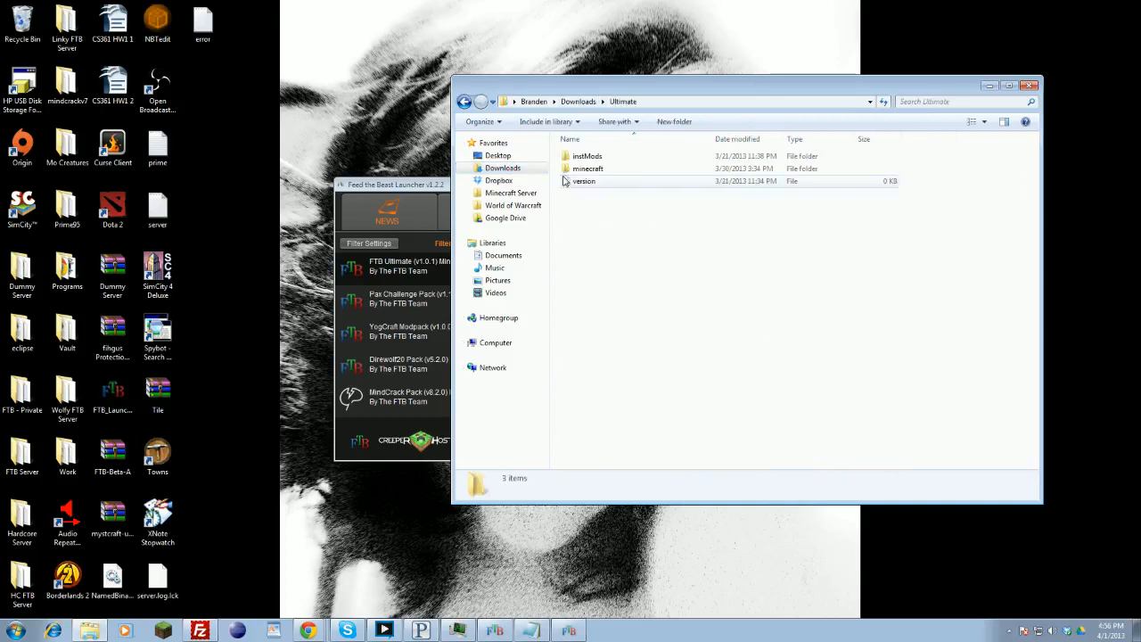
{"action": "double_click", "coordinate": [587, 169]}
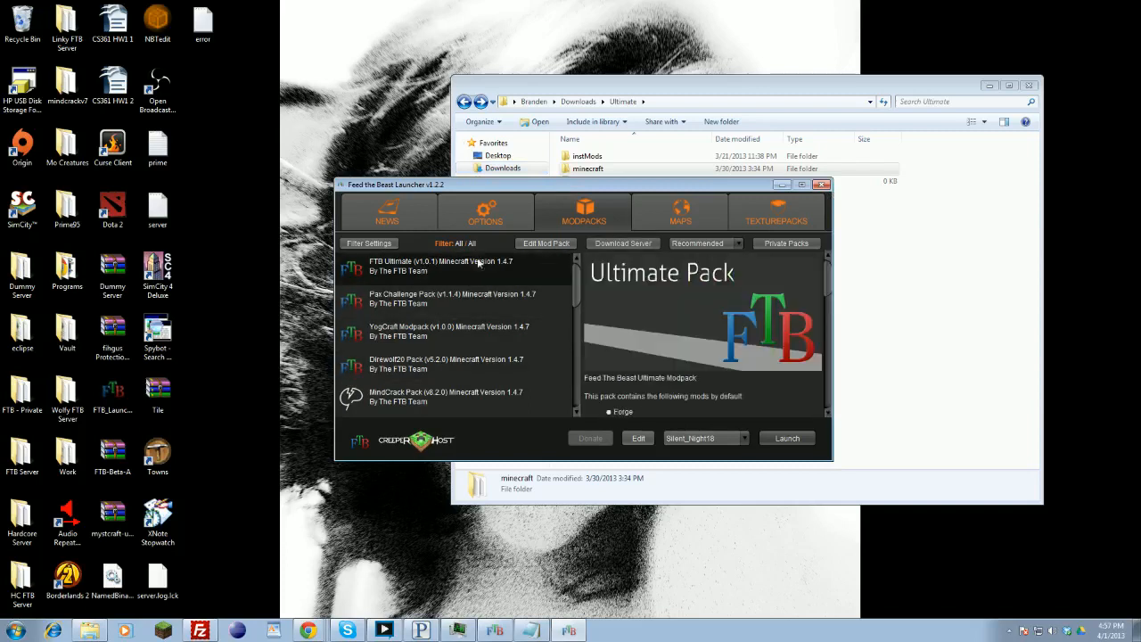
{"action": "mouse_move", "coordinate": [546, 243]}
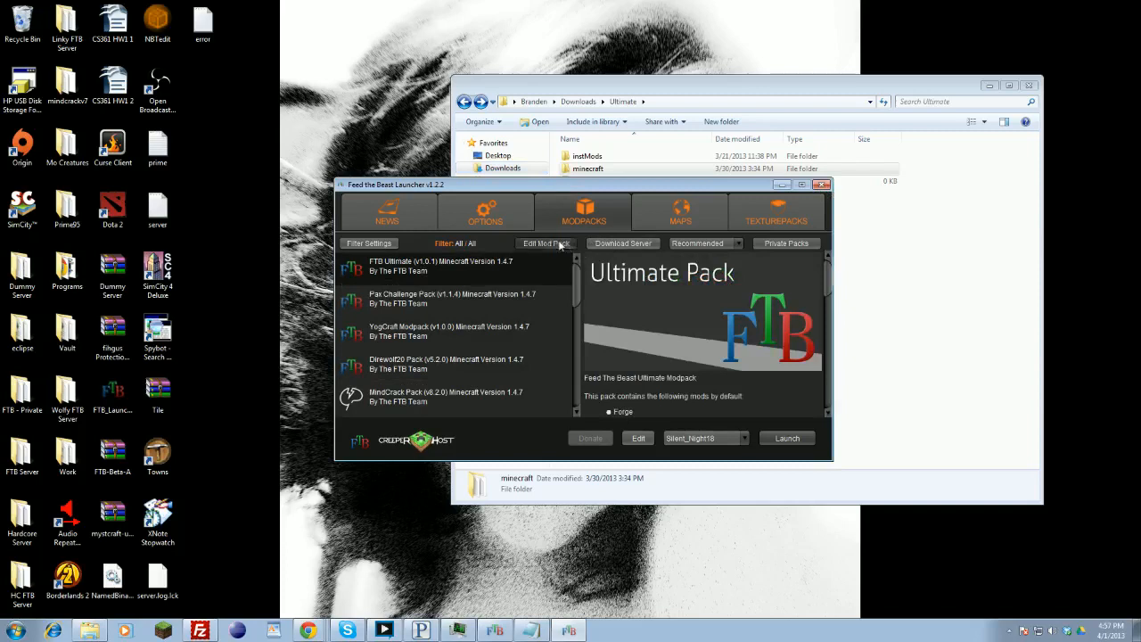
Step: Open the Mod Pack Editor for the Ultimate pack
{"action": "left_click", "coordinate": [545, 243]}
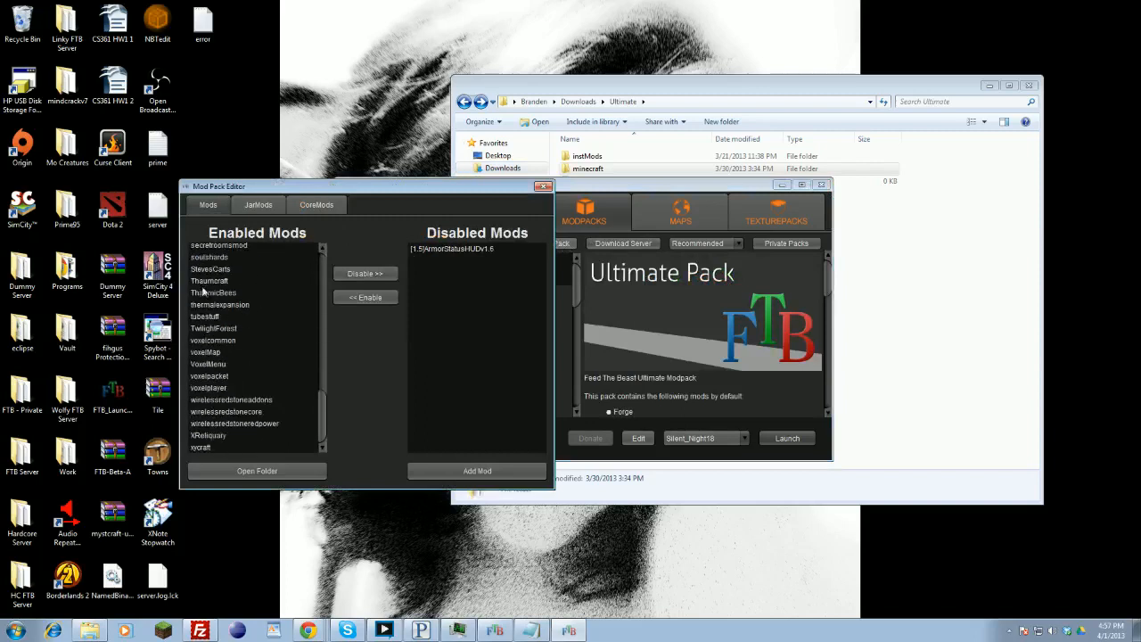
Step: Add bukkit-1.4.5-R0.2.jar to the pack and select it among the mods
{"action": "left_click", "coordinate": [219, 304]}
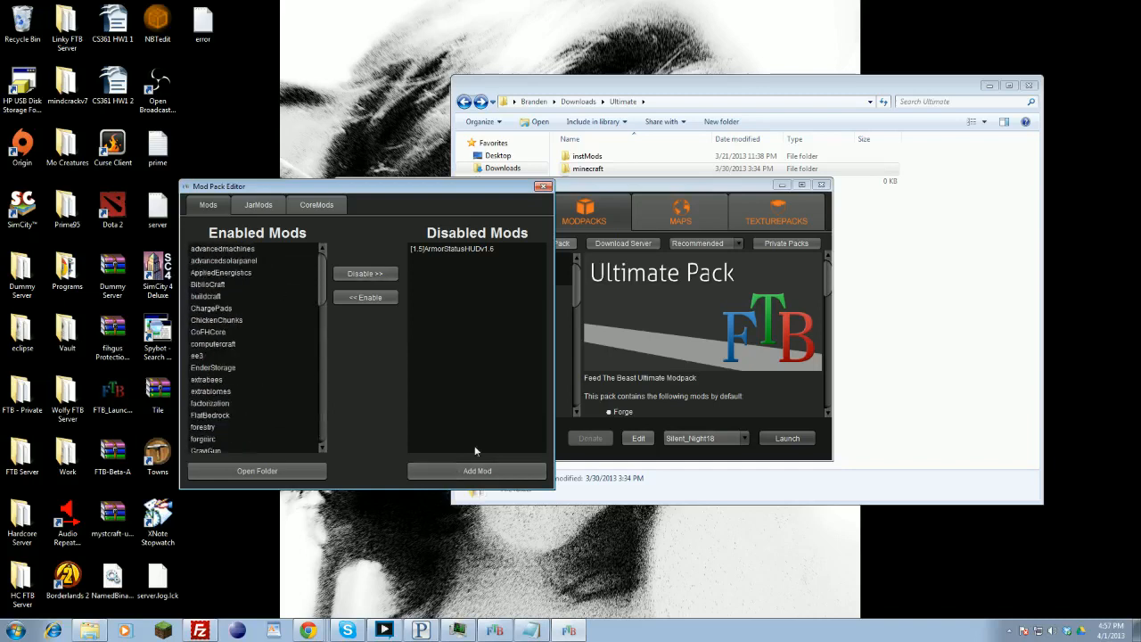
{"action": "left_click", "coordinate": [476, 471]}
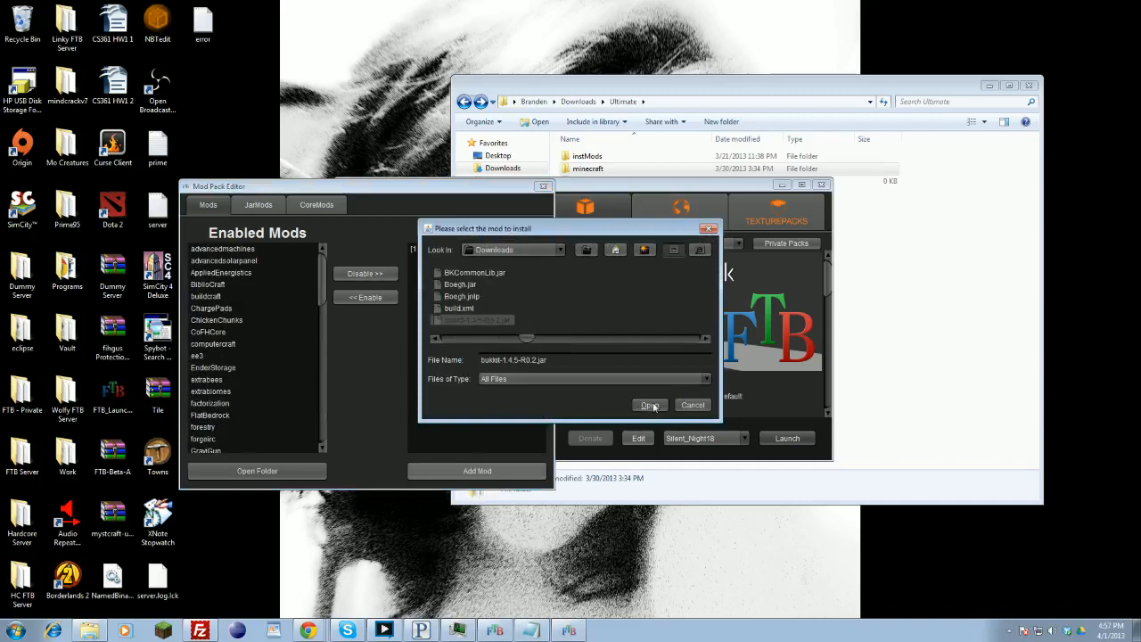
{"action": "left_click", "coordinate": [650, 405]}
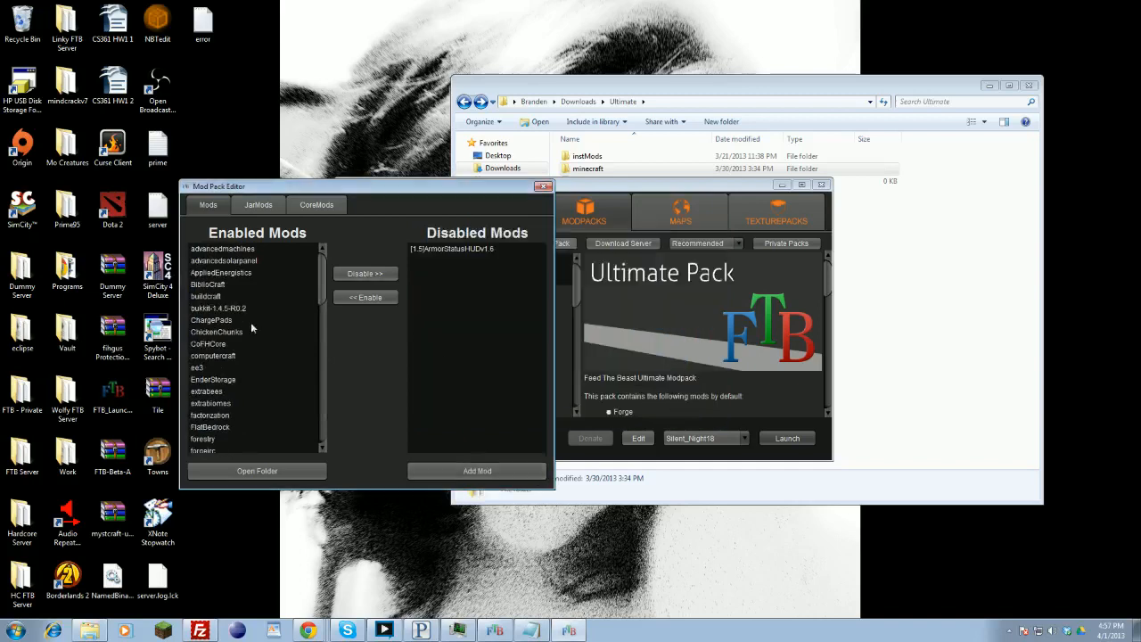
{"action": "left_click", "coordinate": [219, 308]}
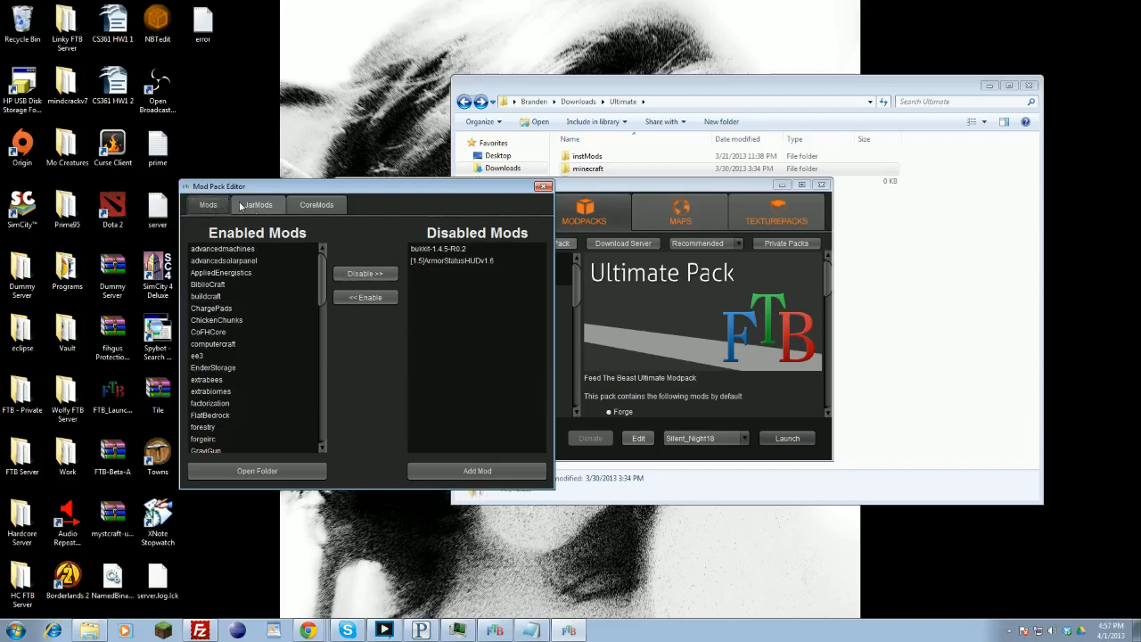
Step: Review the jar mods tab, selecting OptiFine, then close the Mod Pack Editor
{"action": "left_click", "coordinate": [258, 204]}
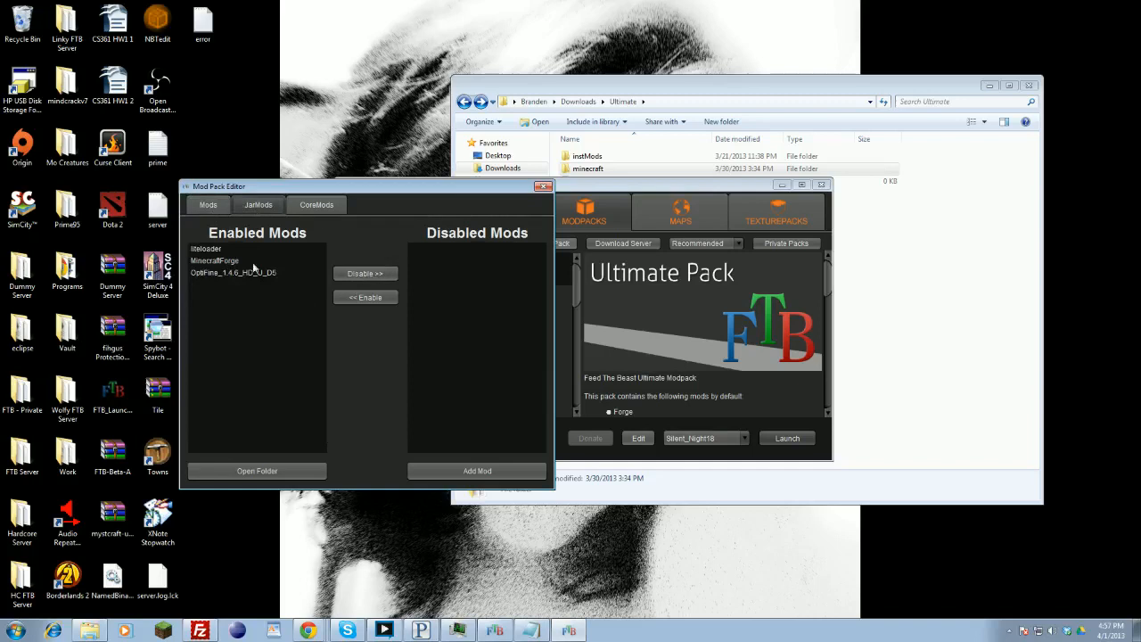
{"action": "left_click", "coordinate": [231, 272]}
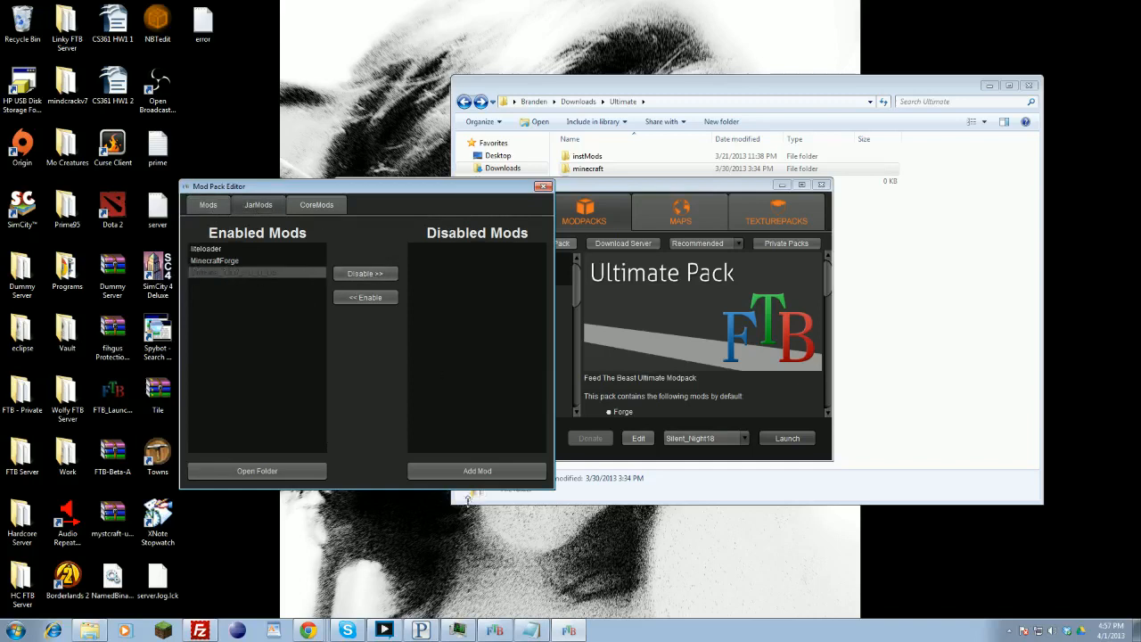
{"action": "left_click", "coordinate": [476, 471]}
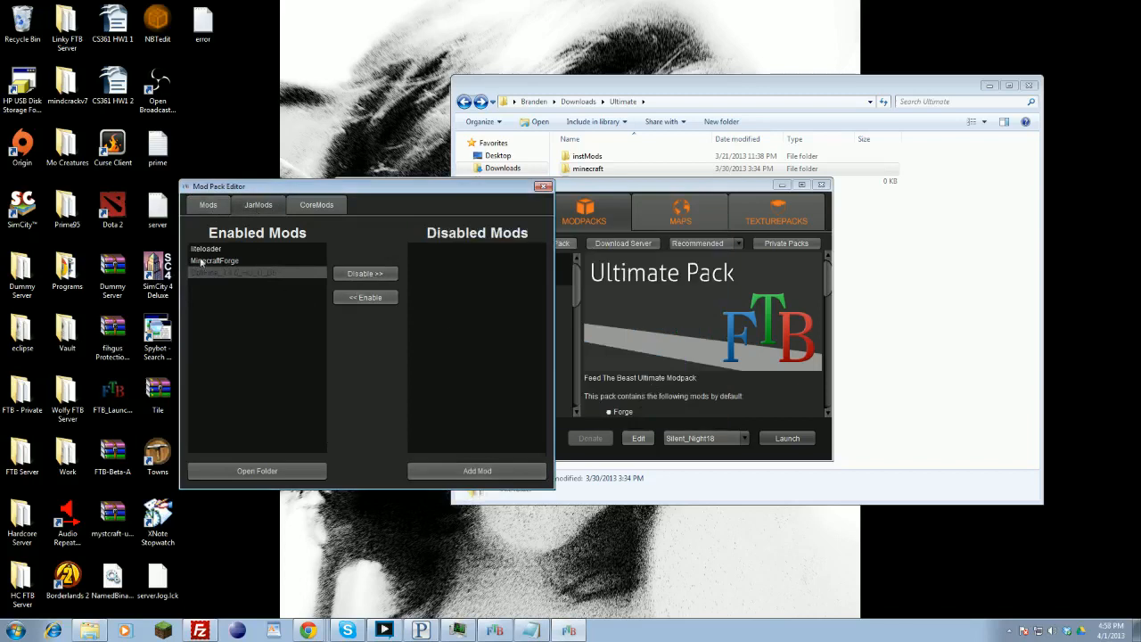
{"action": "left_click", "coordinate": [208, 204]}
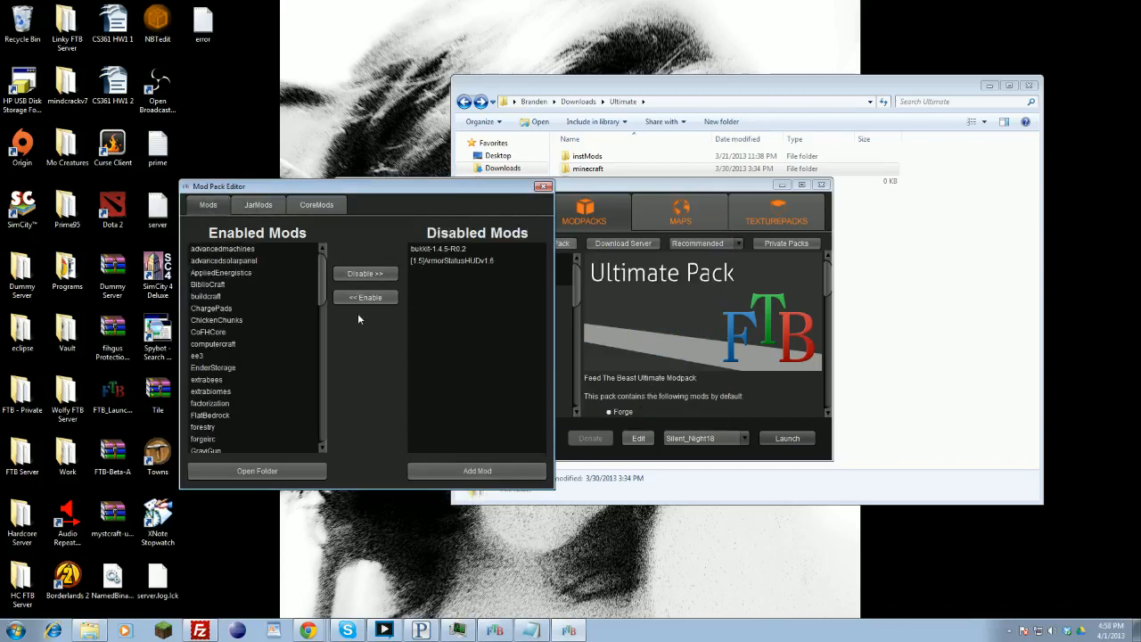
{"action": "mouse_move", "coordinate": [370, 309]}
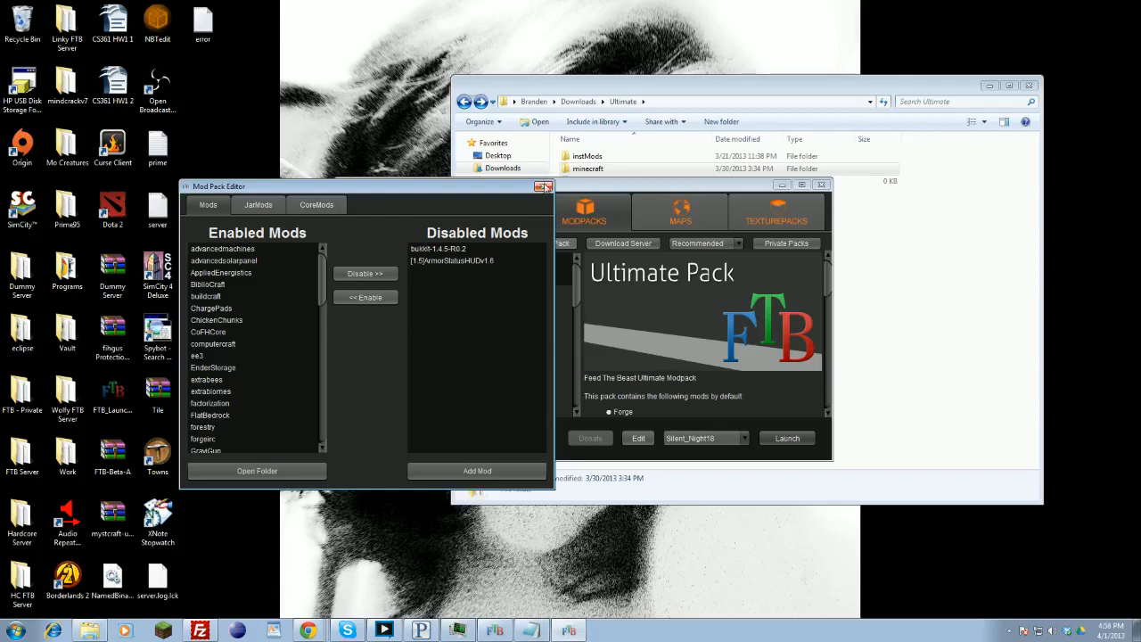
{"action": "left_click", "coordinate": [546, 185]}
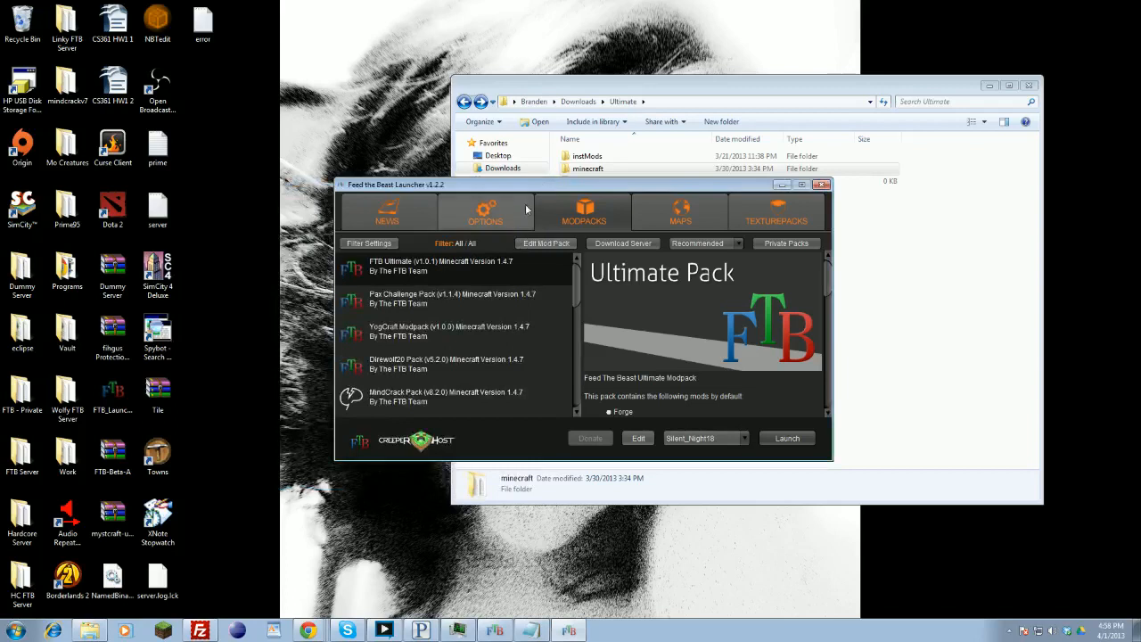
{"action": "mouse_move", "coordinate": [514, 230]}
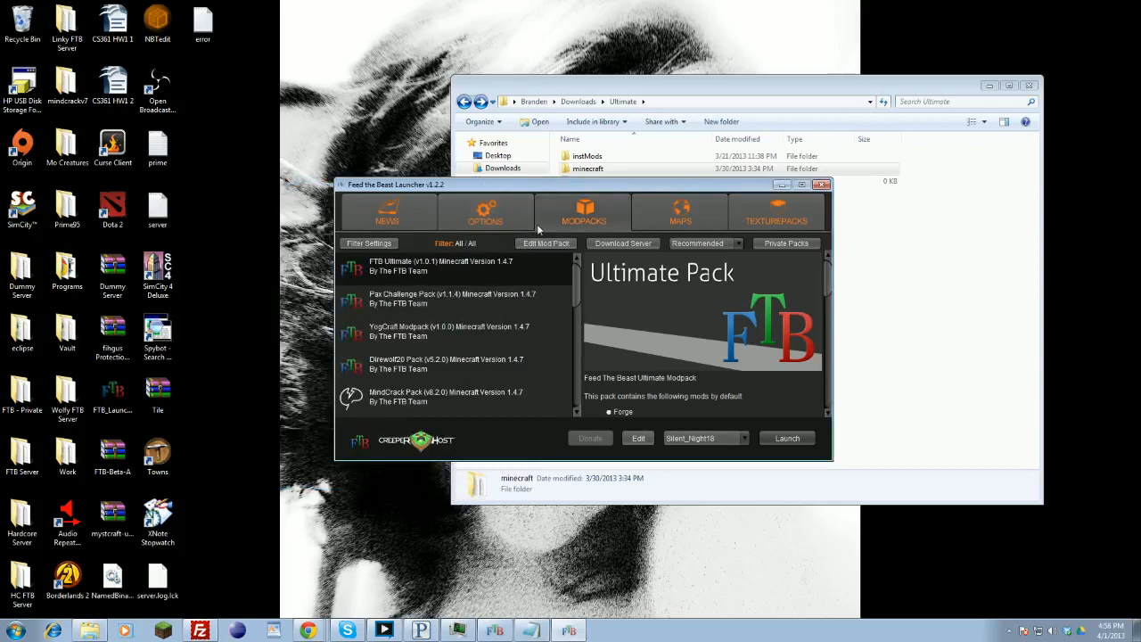
{"action": "mouse_move", "coordinate": [505, 225]}
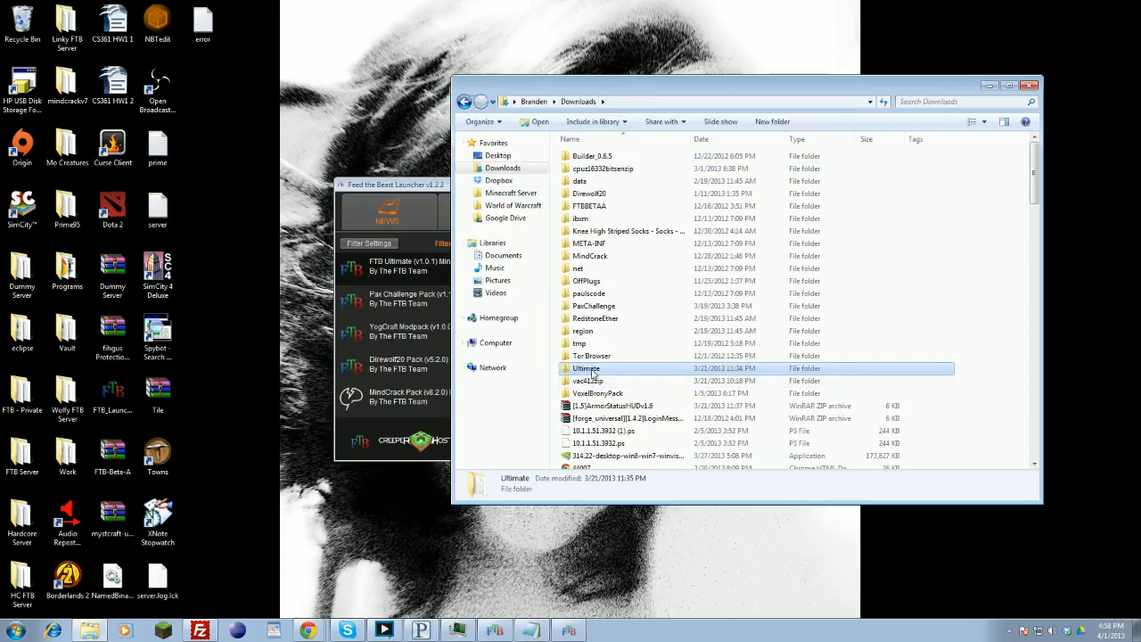
Step: Browse Ultimate\minecraft\texturepacks to find the Sphax PureBDCraft pack, then go back
{"action": "double_click", "coordinate": [586, 368]}
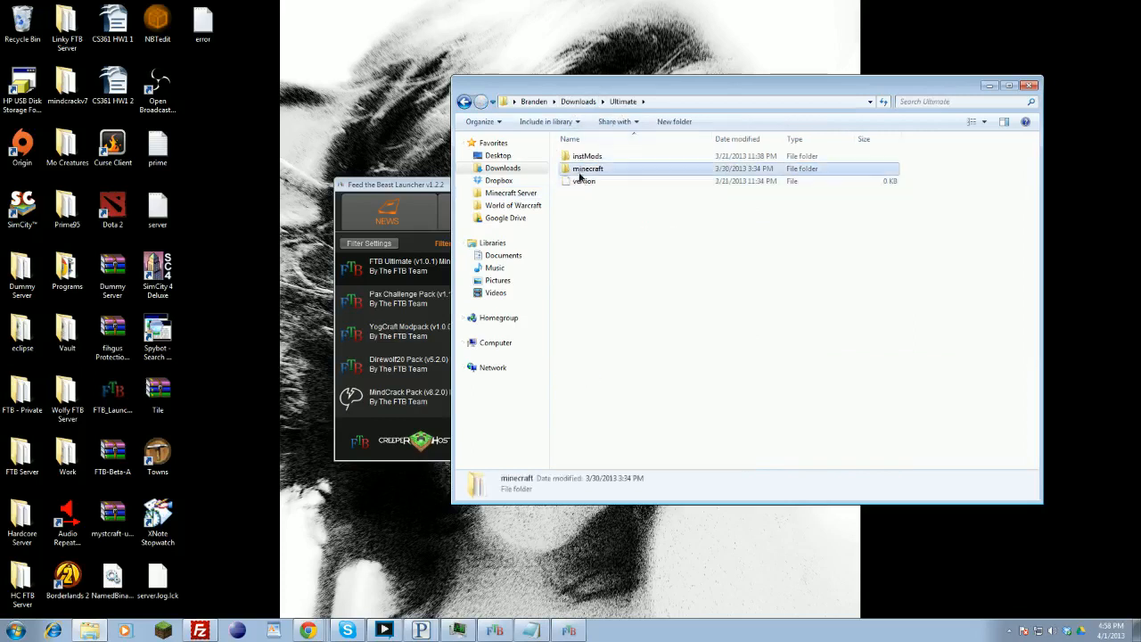
{"action": "double_click", "coordinate": [588, 168]}
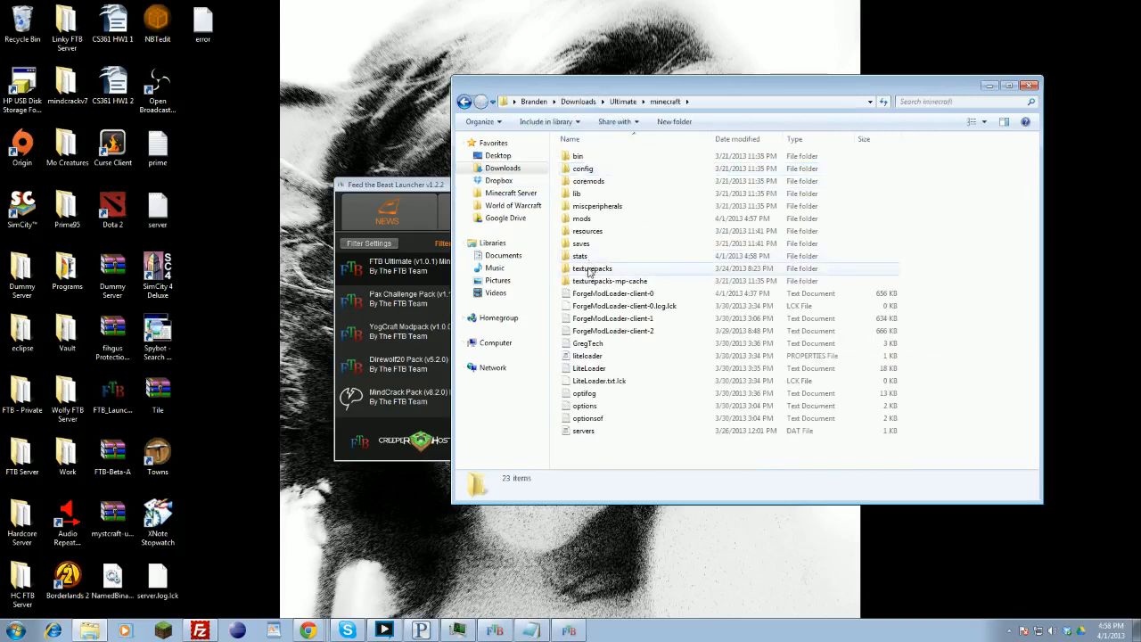
{"action": "double_click", "coordinate": [593, 268]}
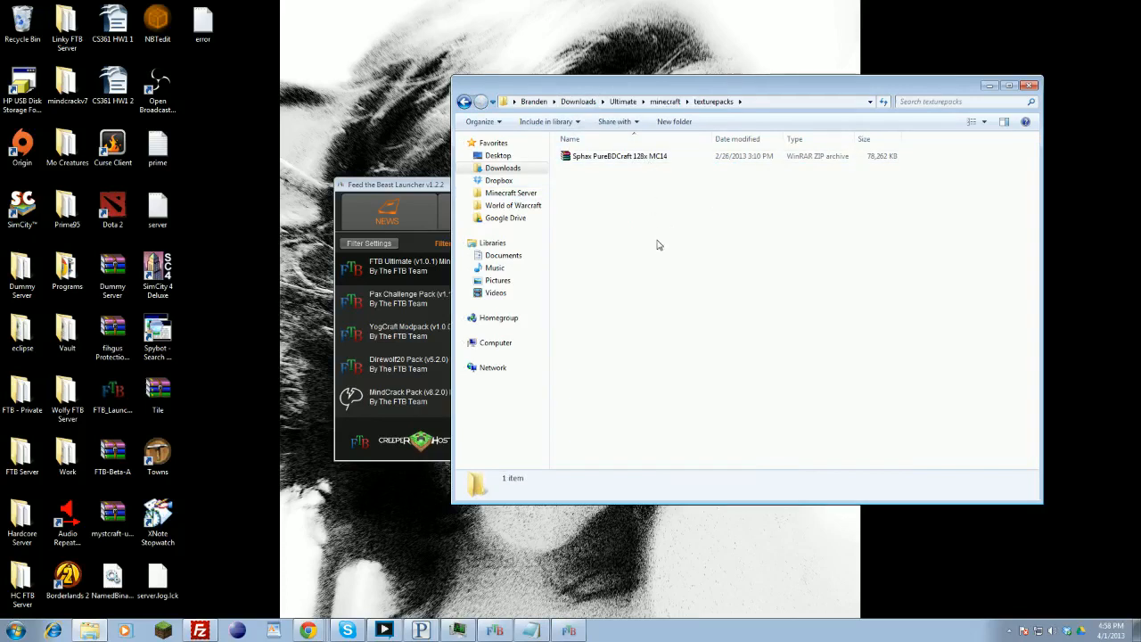
{"action": "mouse_move", "coordinate": [661, 241]}
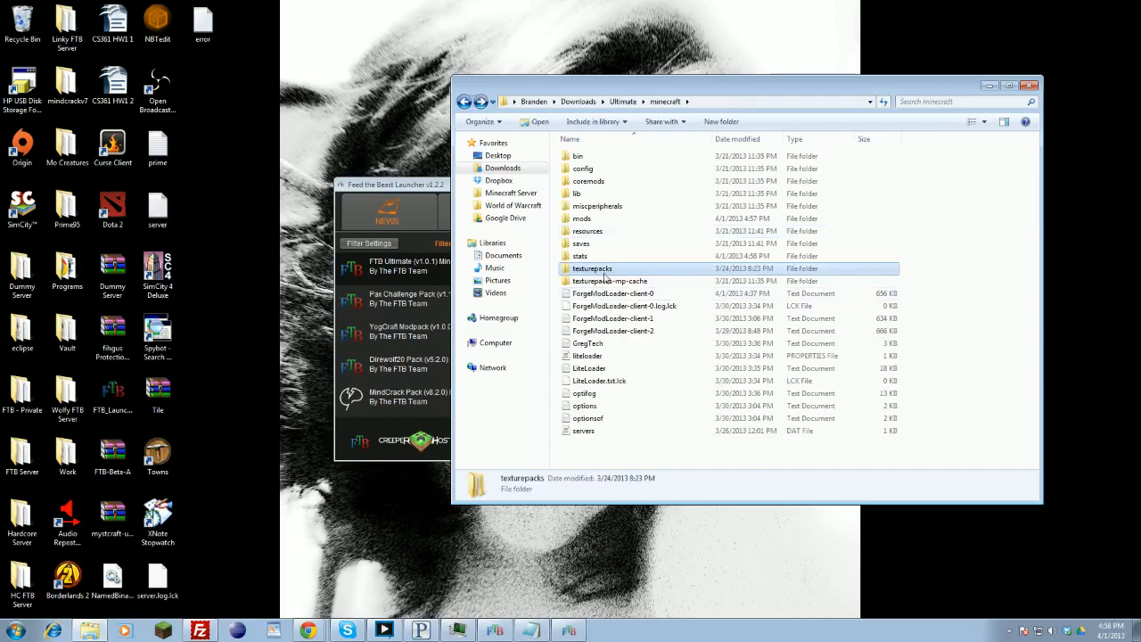
{"action": "left_click", "coordinate": [621, 101]}
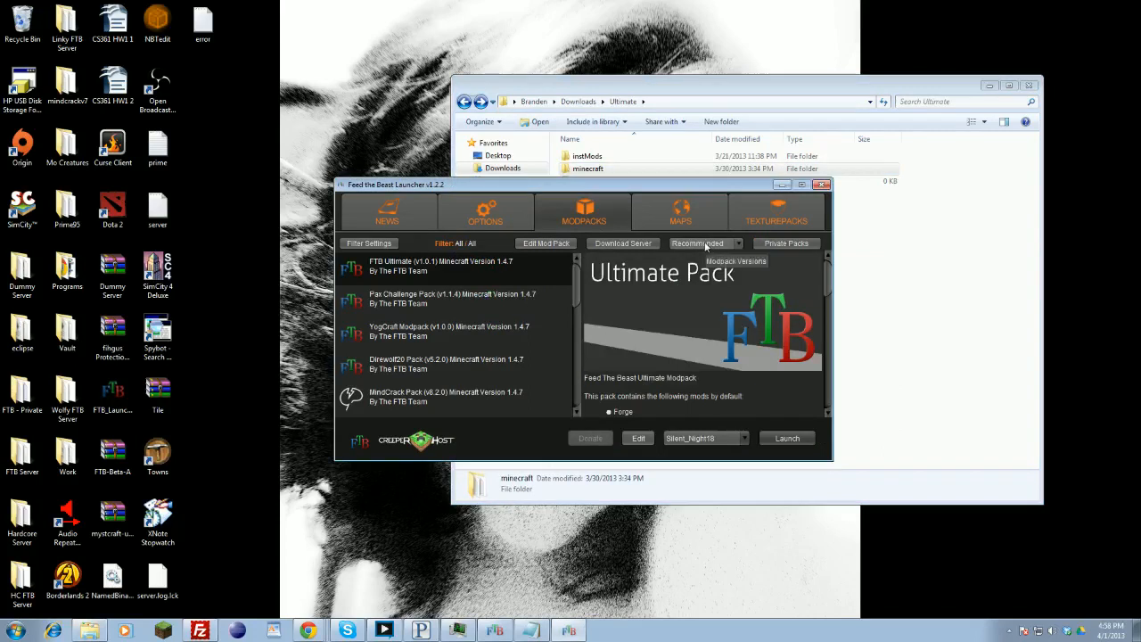
{"action": "mouse_move", "coordinate": [463, 315]}
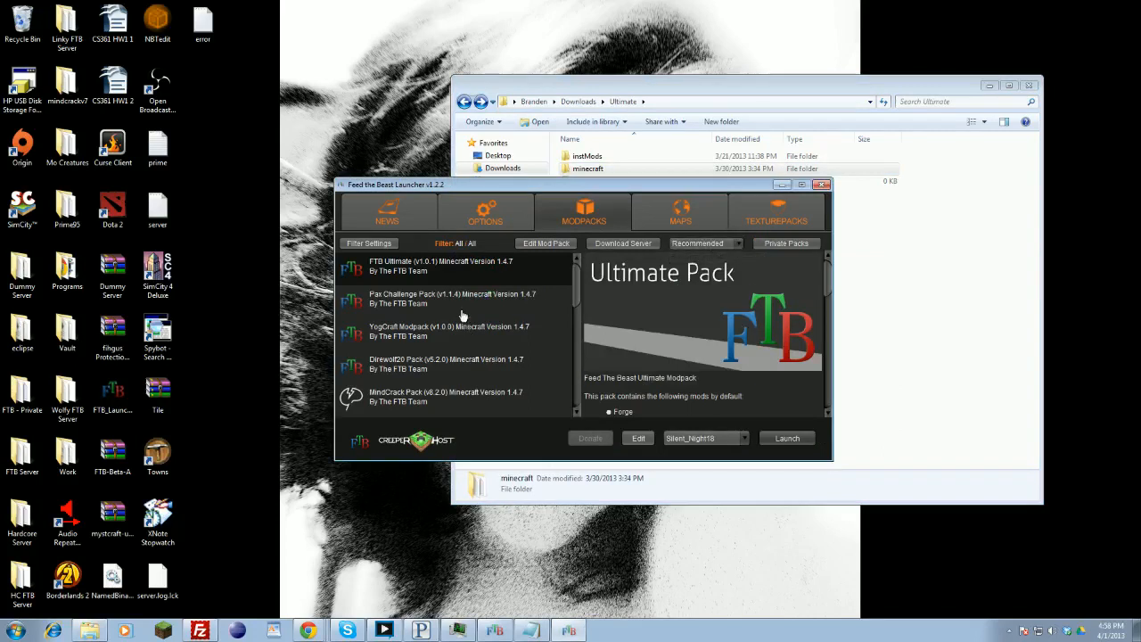
{"action": "mouse_move", "coordinate": [437, 365]}
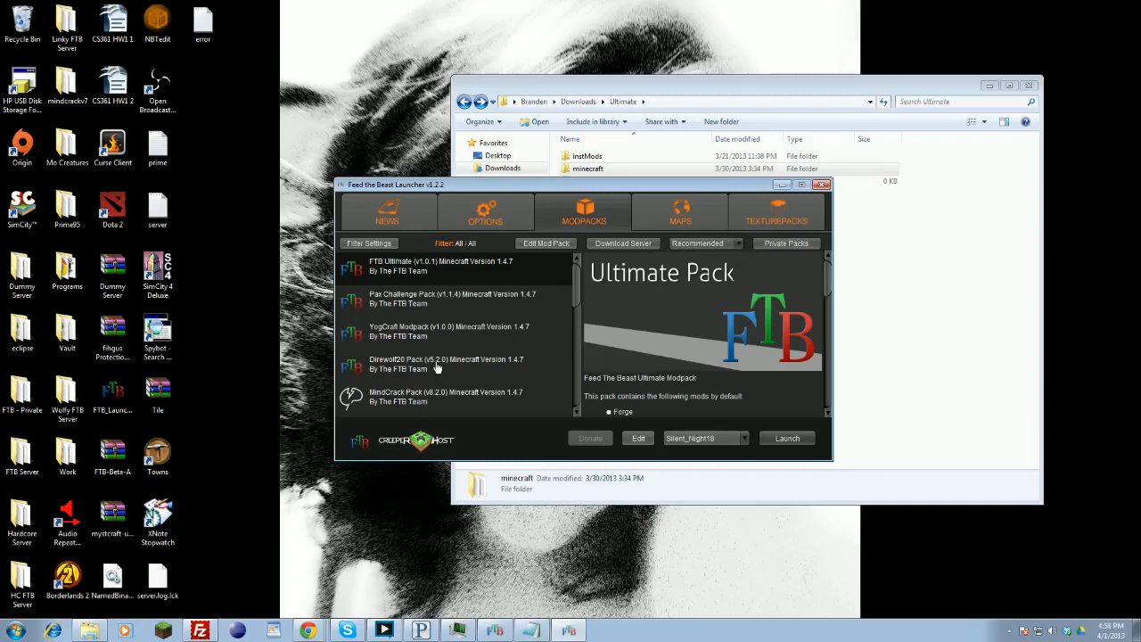
{"action": "mouse_move", "coordinate": [450, 381]}
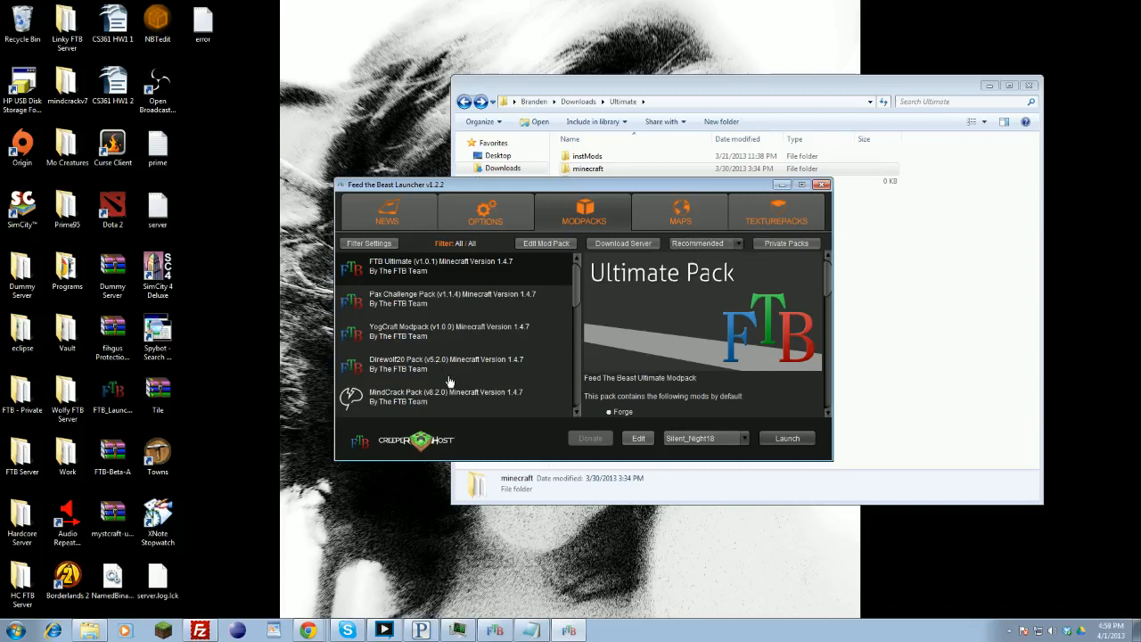
{"action": "mouse_move", "coordinate": [431, 303]}
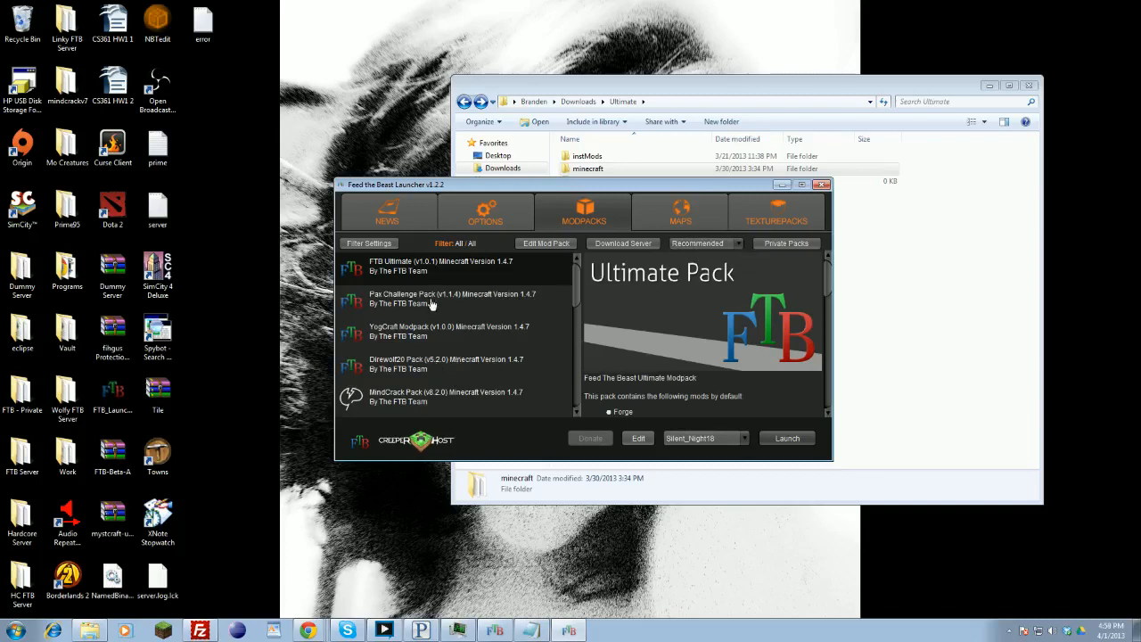
Step: Select the Direwolf20 Pack and set its version to 5.0.1
{"action": "left_click", "coordinate": [437, 364]}
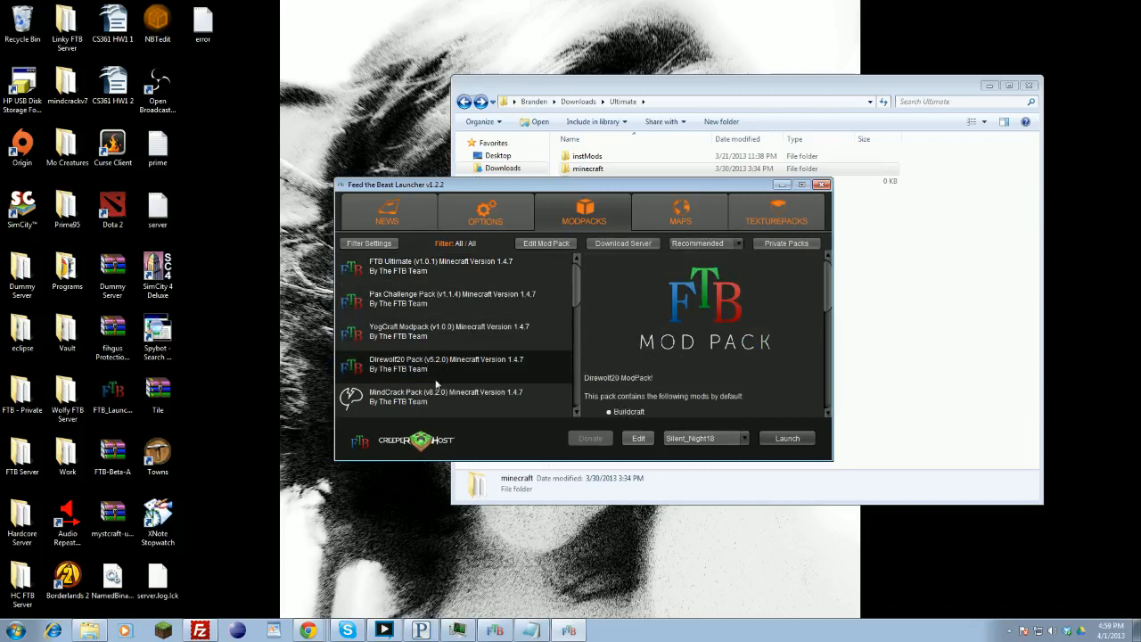
{"action": "left_click", "coordinate": [704, 243]}
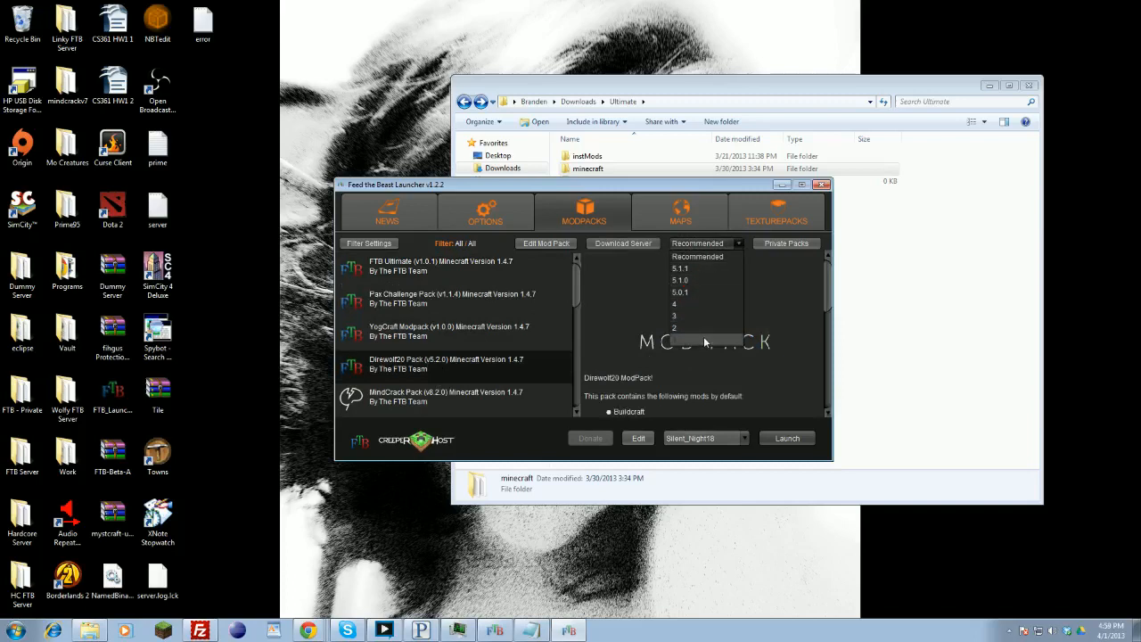
{"action": "left_click", "coordinate": [680, 293]}
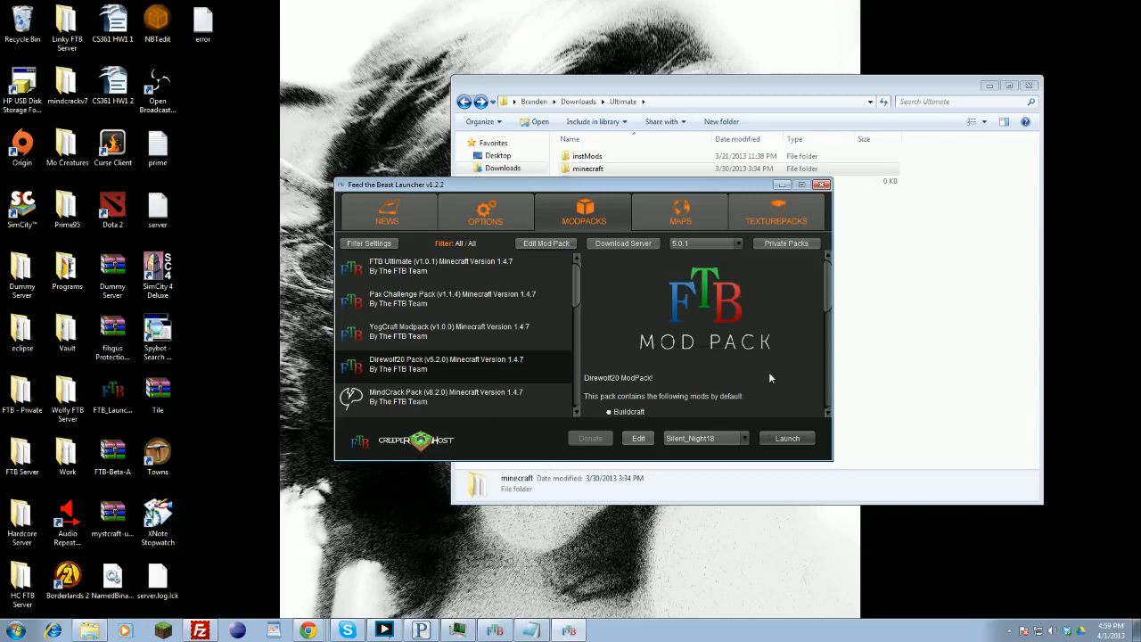
{"action": "mouse_move", "coordinate": [713, 319]}
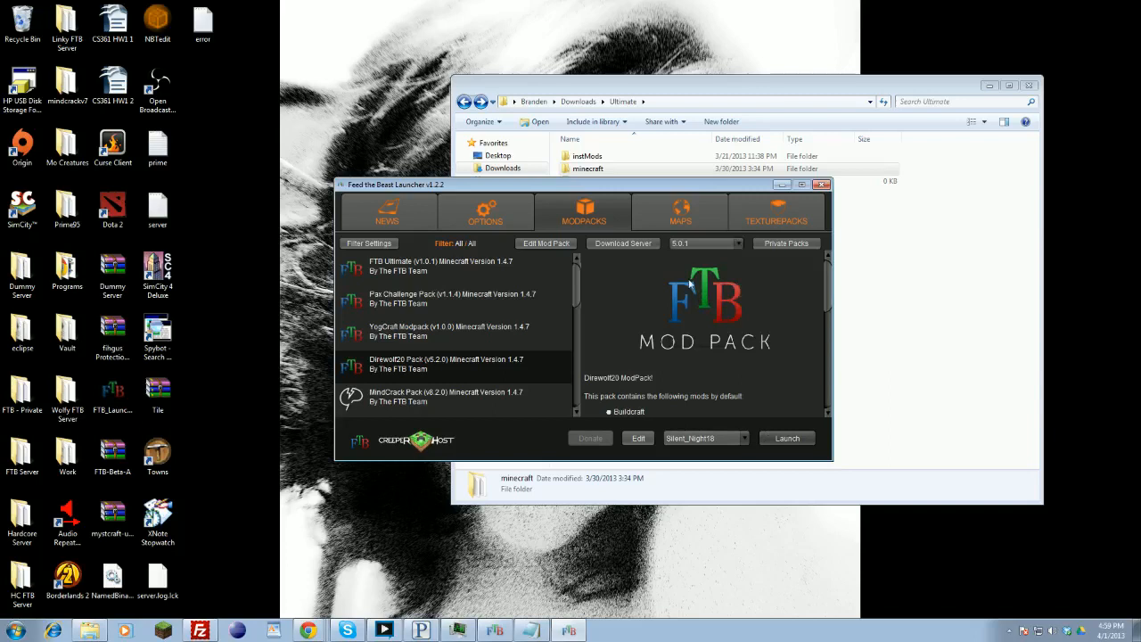
{"action": "mouse_move", "coordinate": [555, 315]}
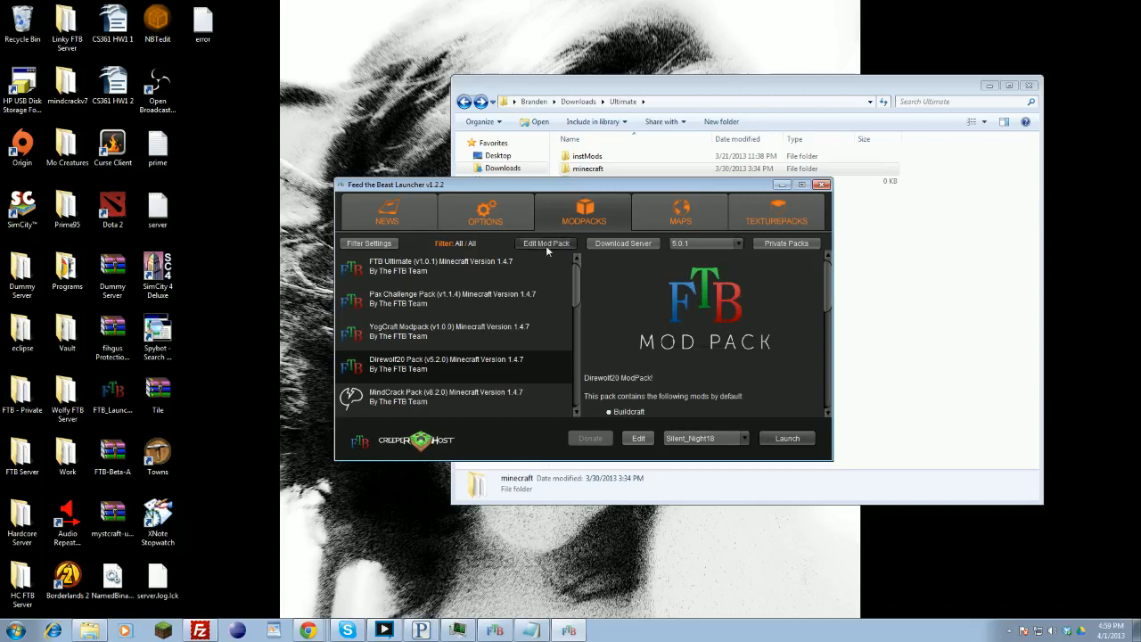
Step: Open and close Direwolf20's empty Mod Pack Editor, then show the Options page
{"action": "left_click", "coordinate": [546, 244]}
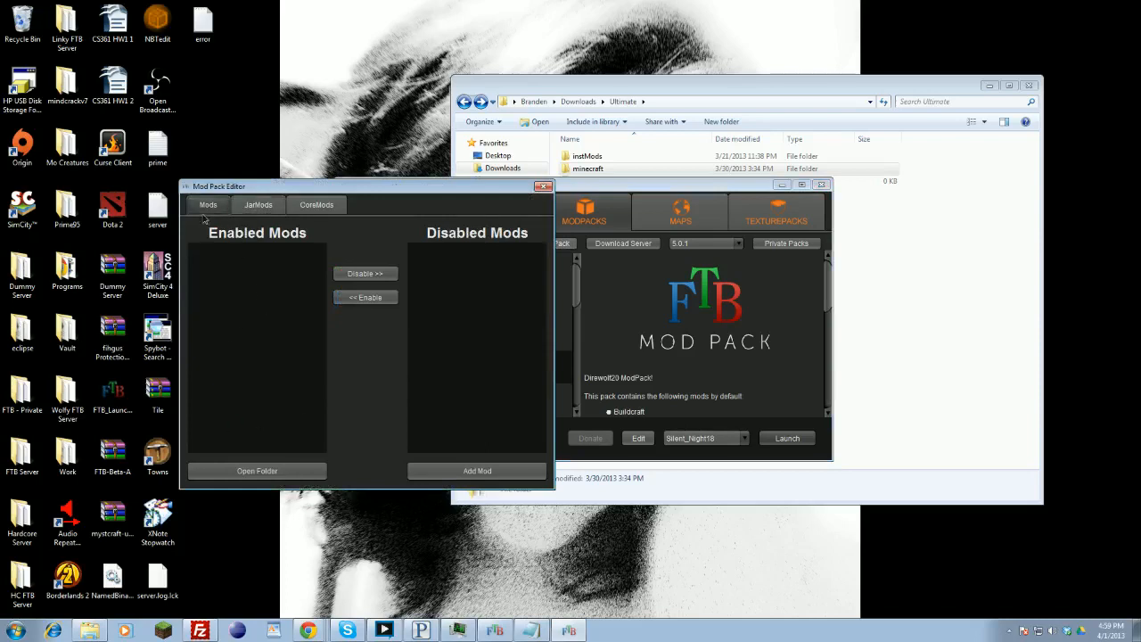
{"action": "mouse_move", "coordinate": [297, 311]}
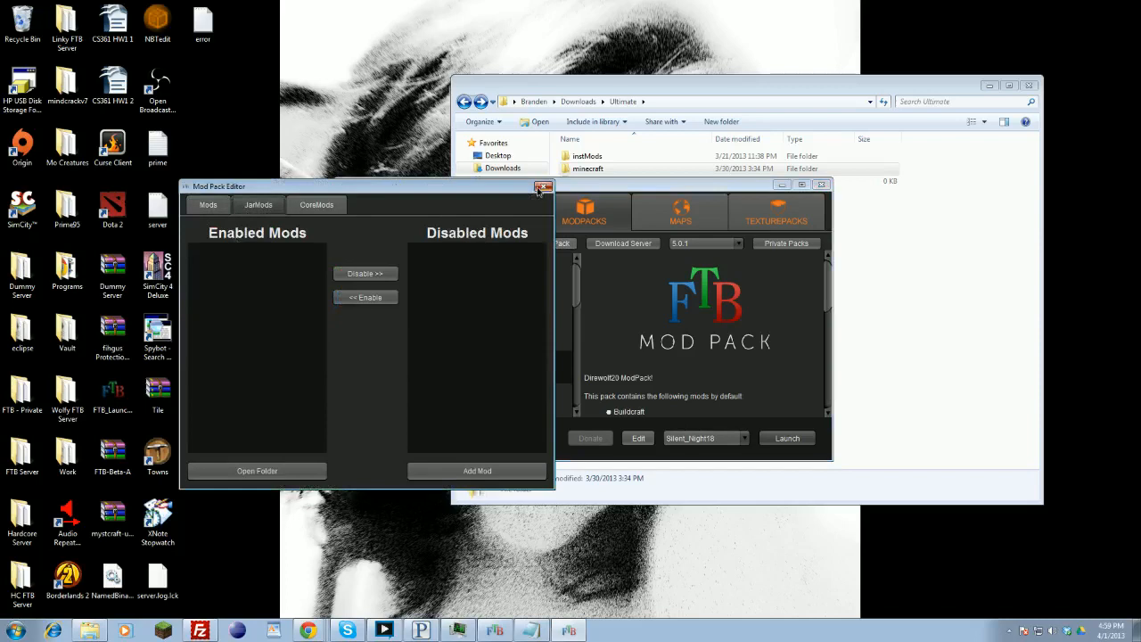
{"action": "left_click", "coordinate": [541, 185]}
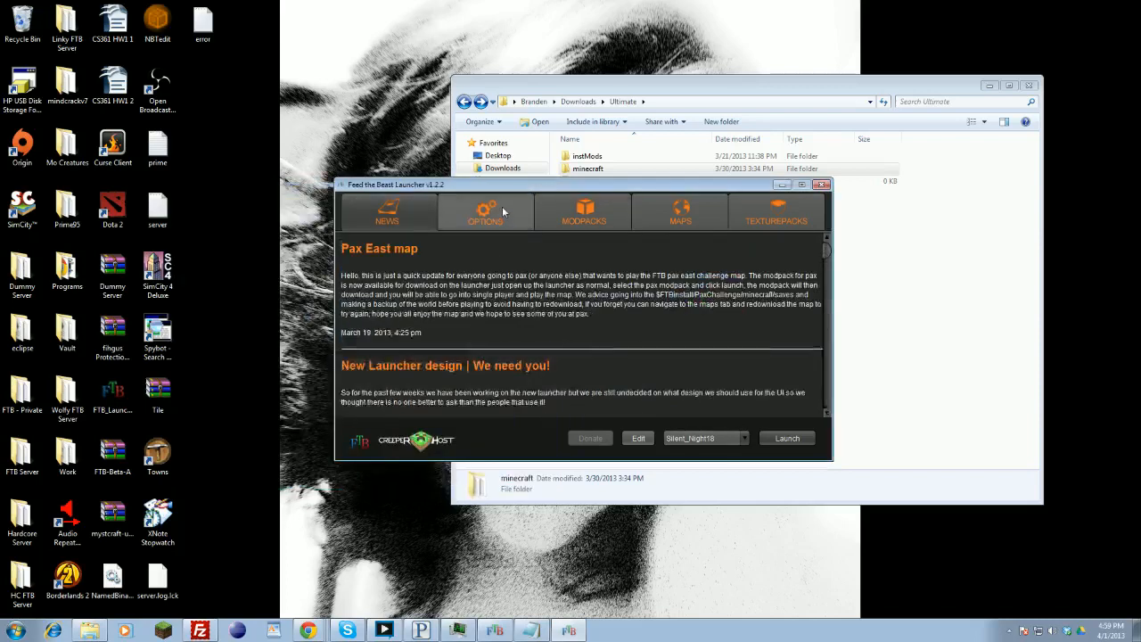
{"action": "left_click", "coordinate": [485, 214]}
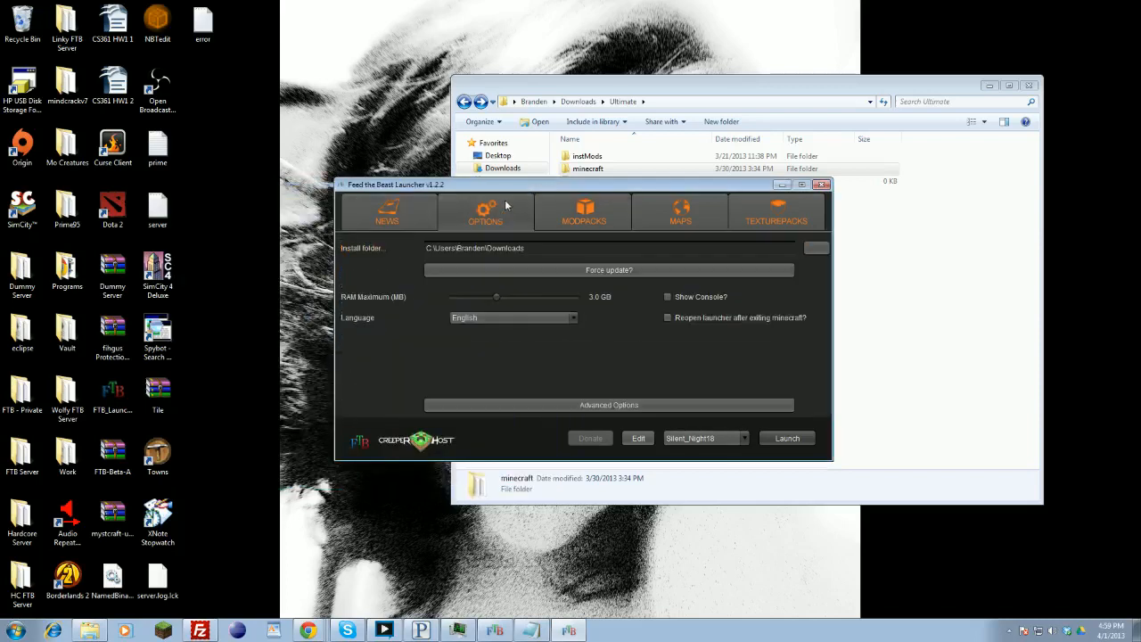